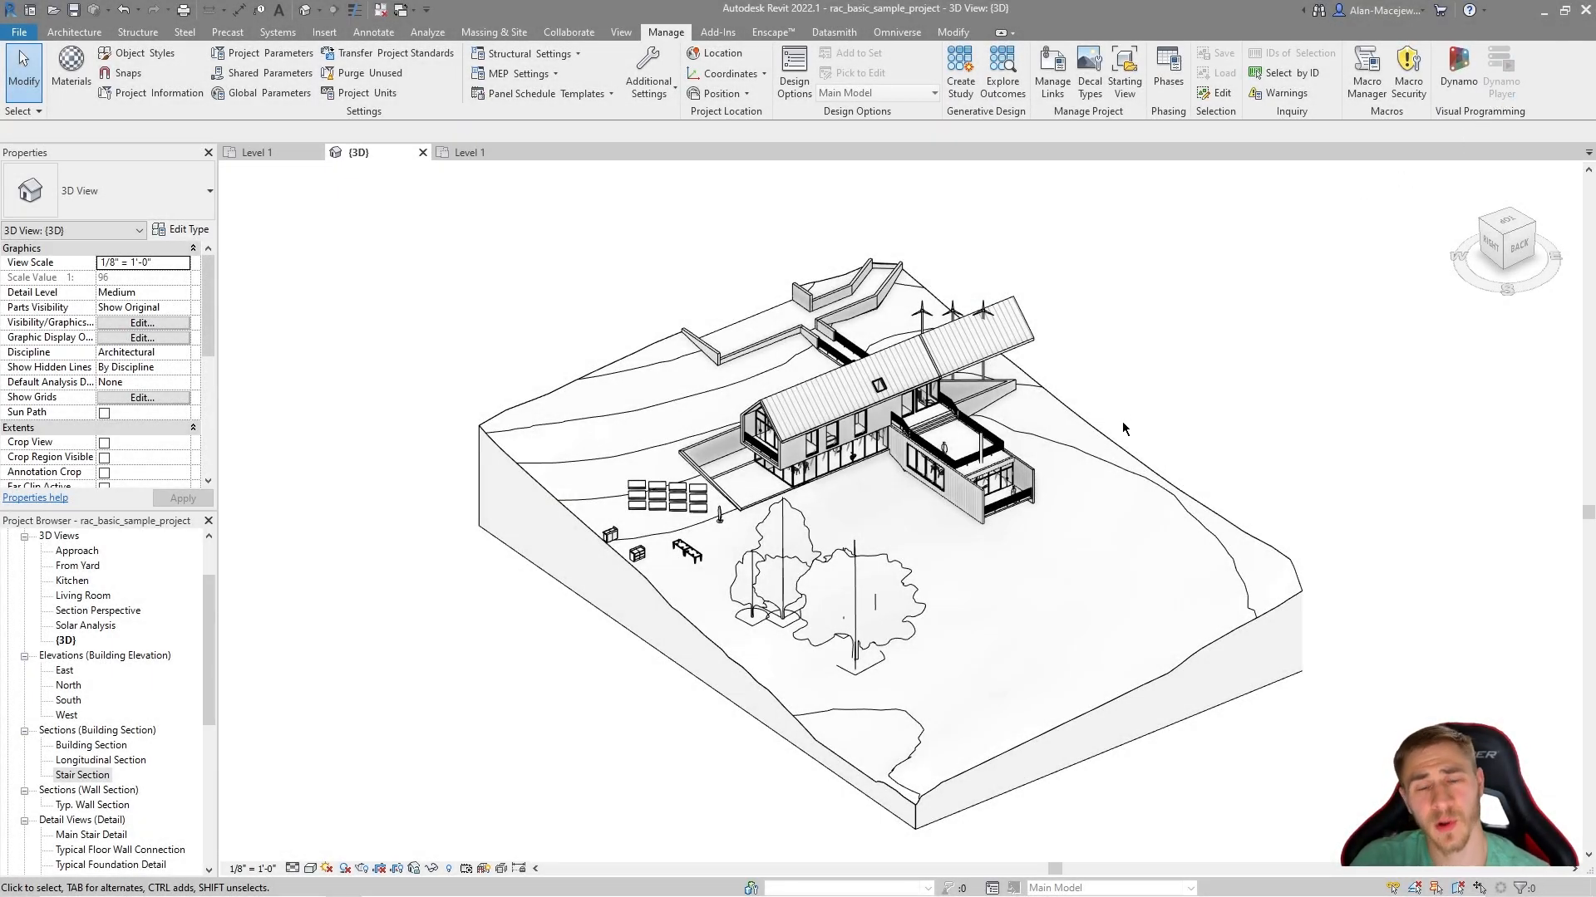
Launch Dynamo Player from the Manage ribbon to list the ready scripts.
click(1502, 71)
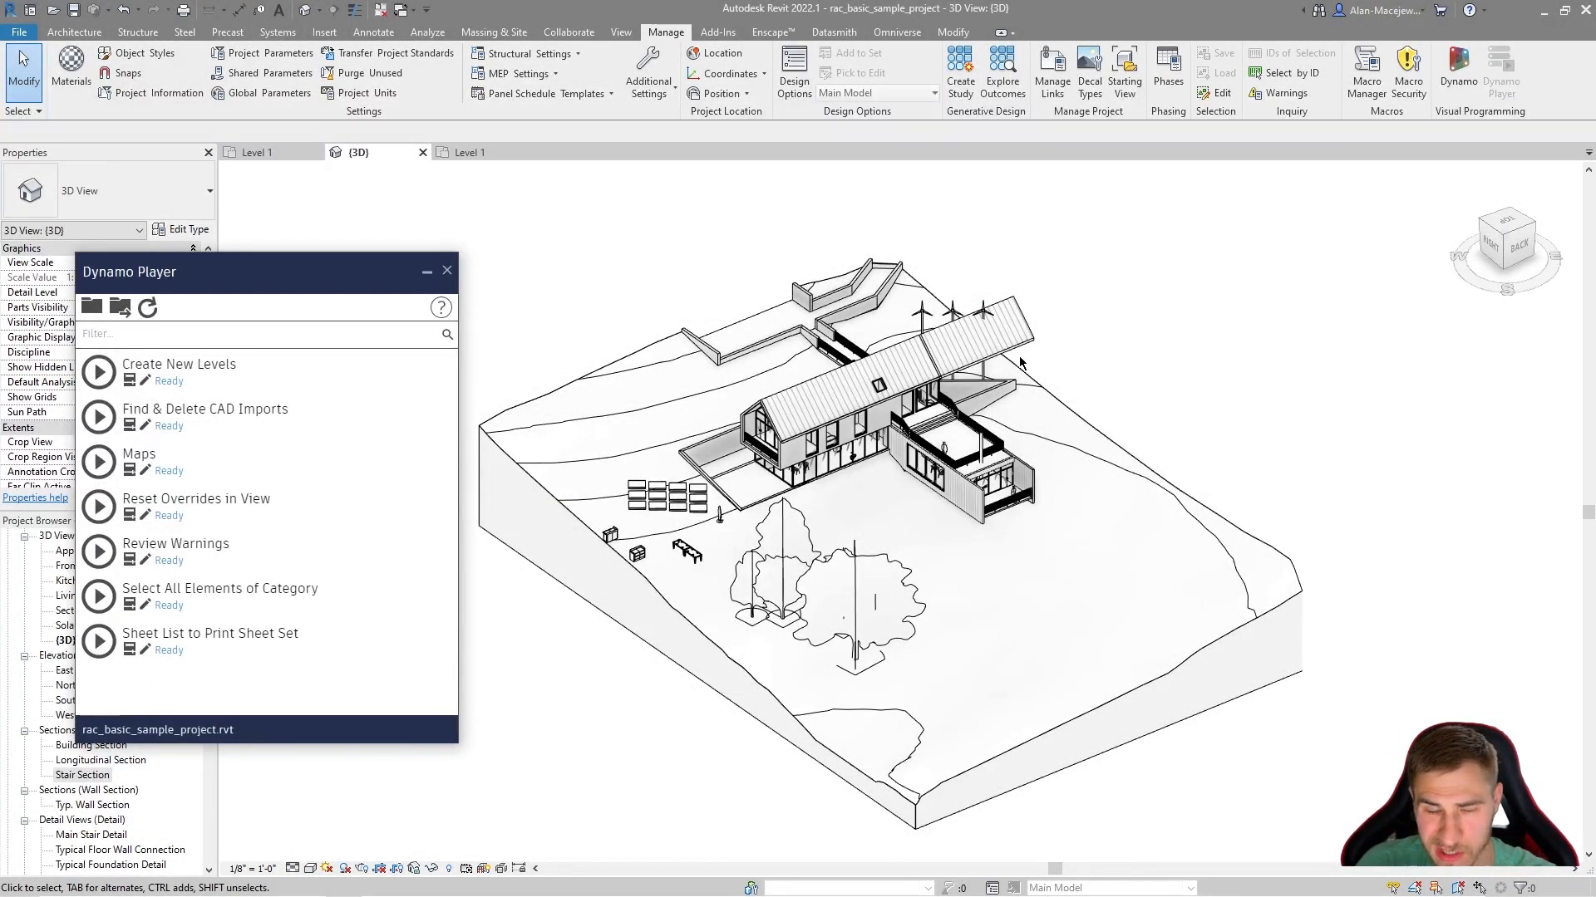
mouse_move(1177, 314)
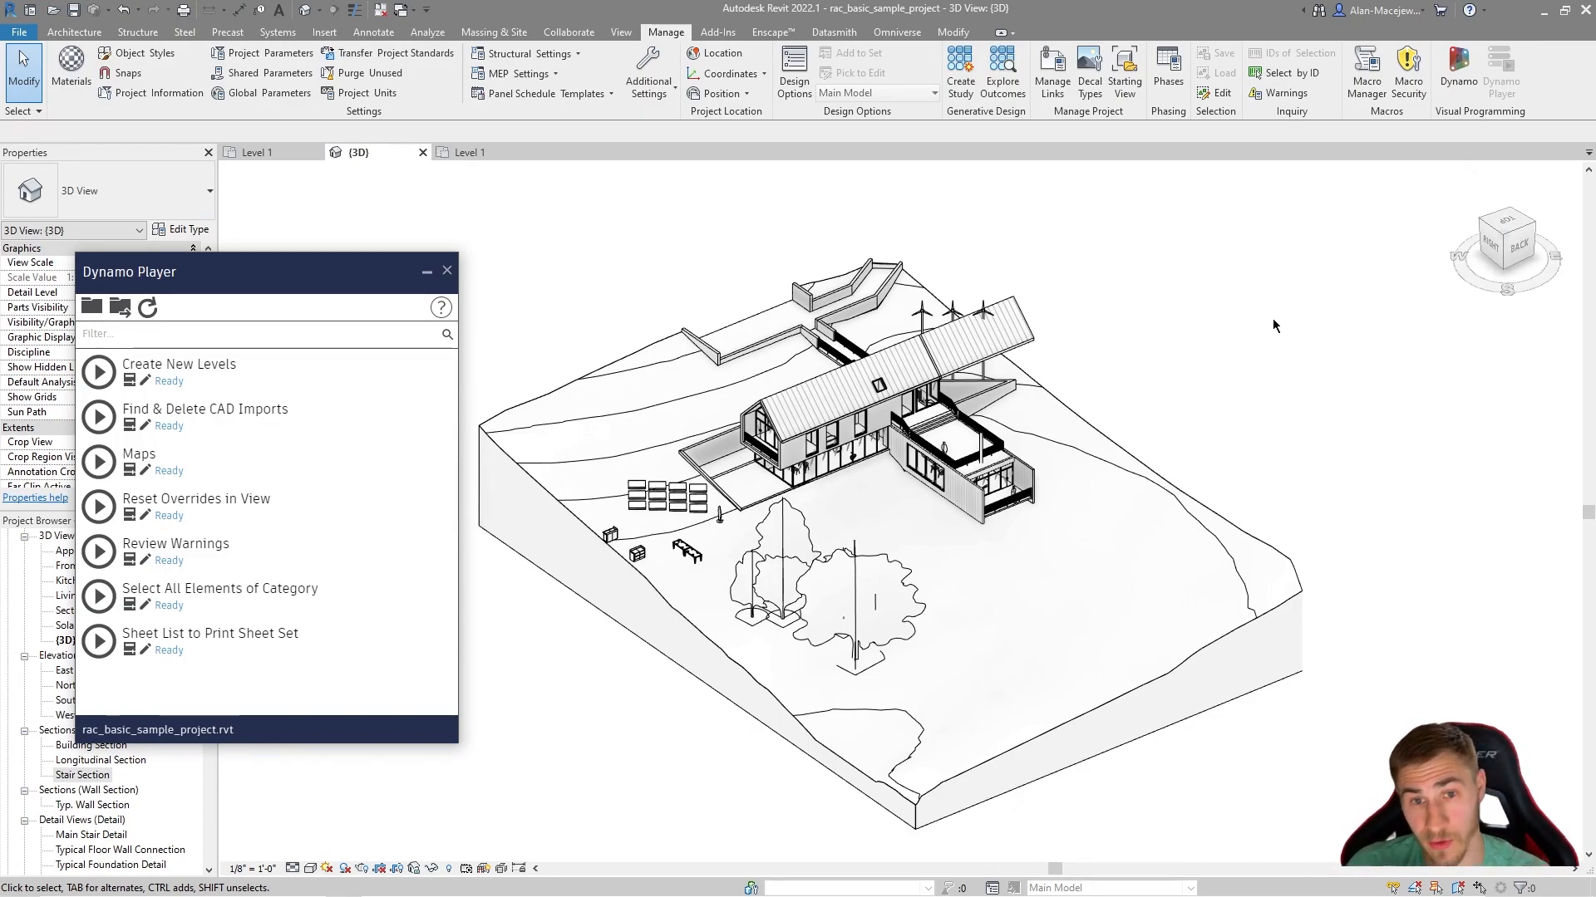
mouse_move(1341, 620)
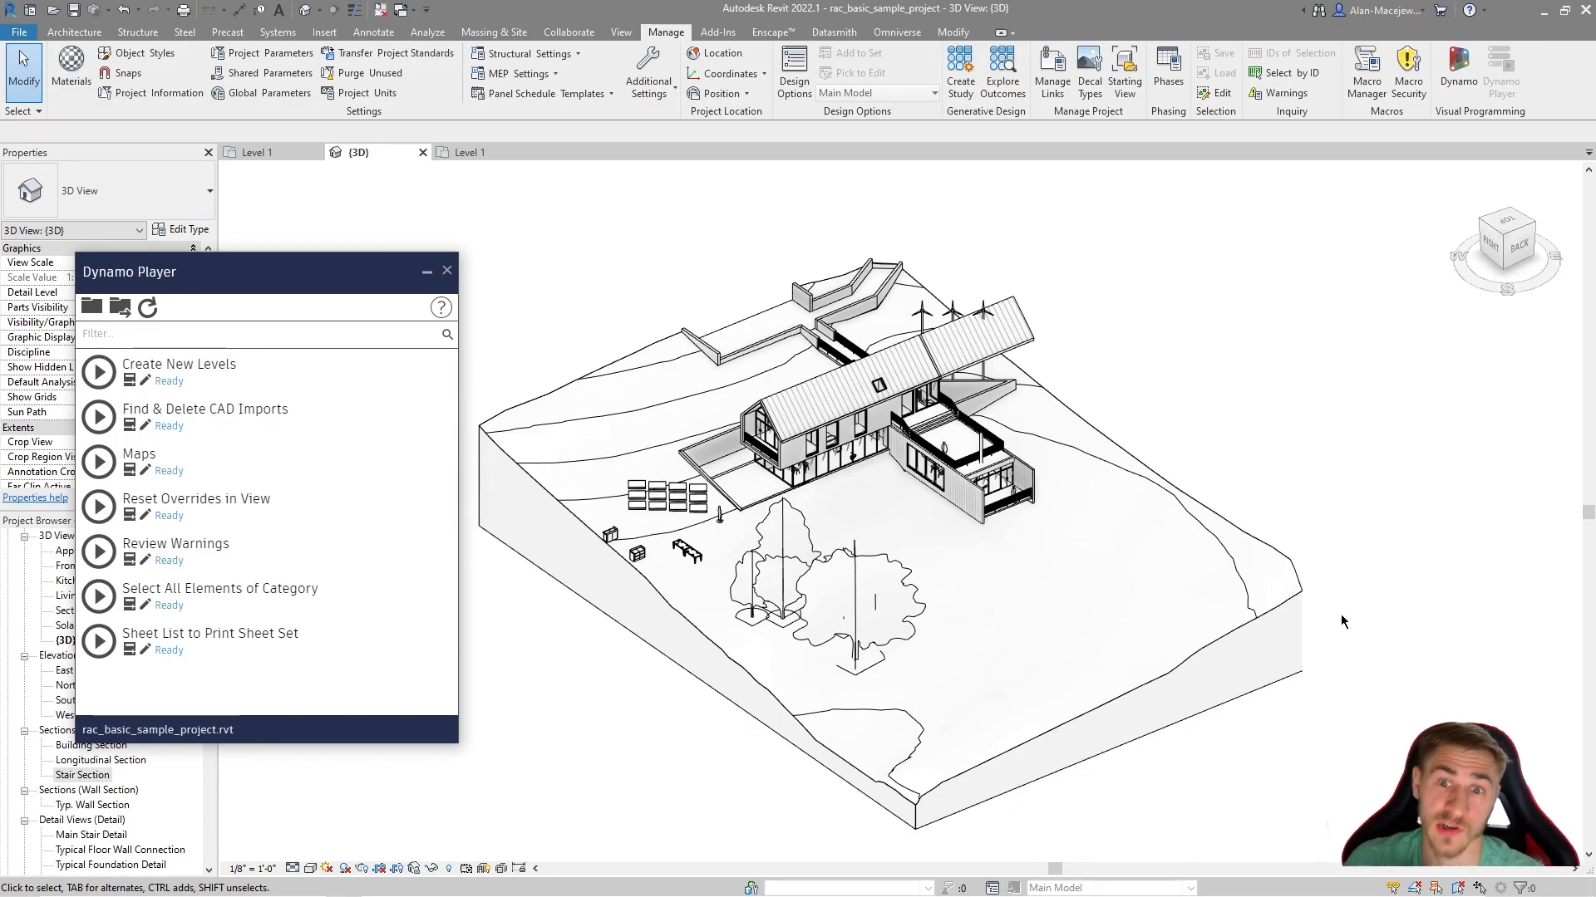
mouse_move(1251, 451)
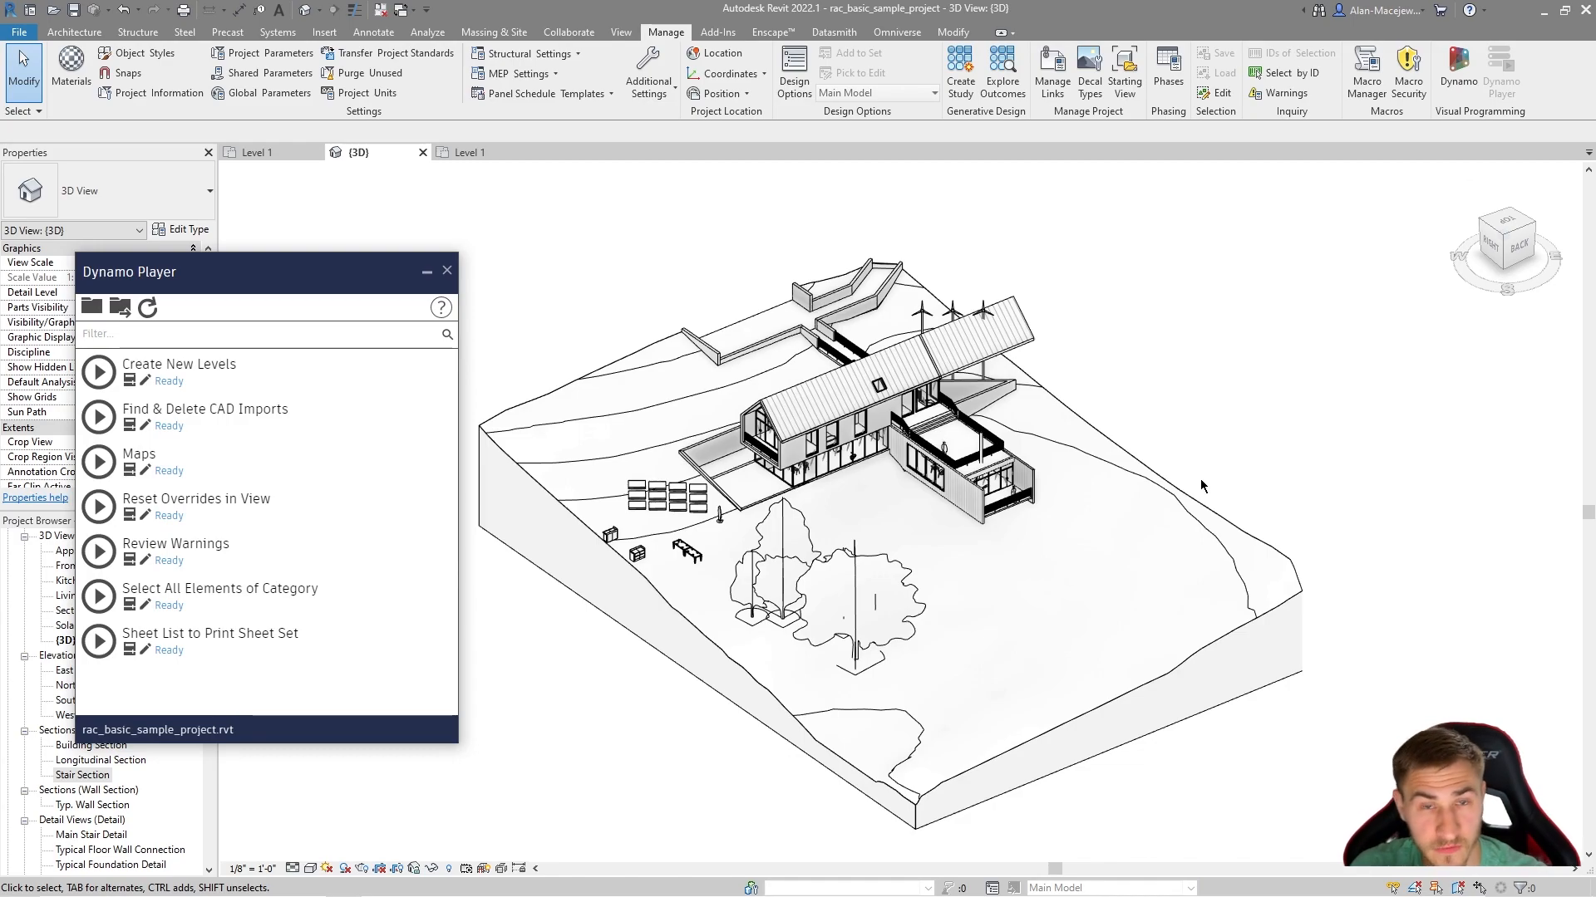
mouse_move(1155, 405)
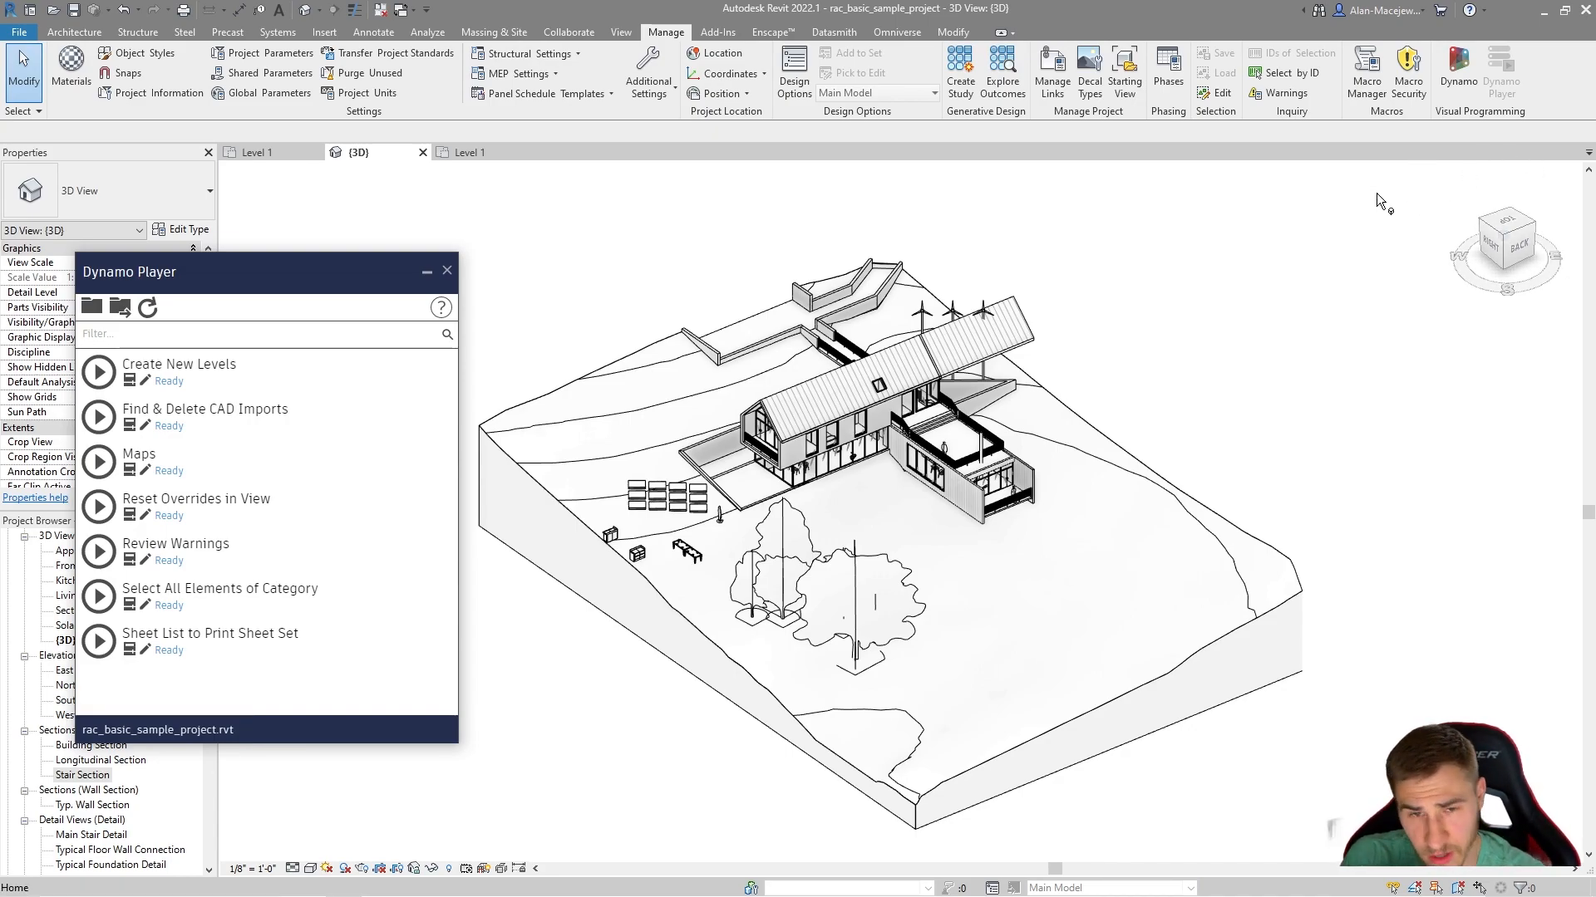
mouse_move(1151, 302)
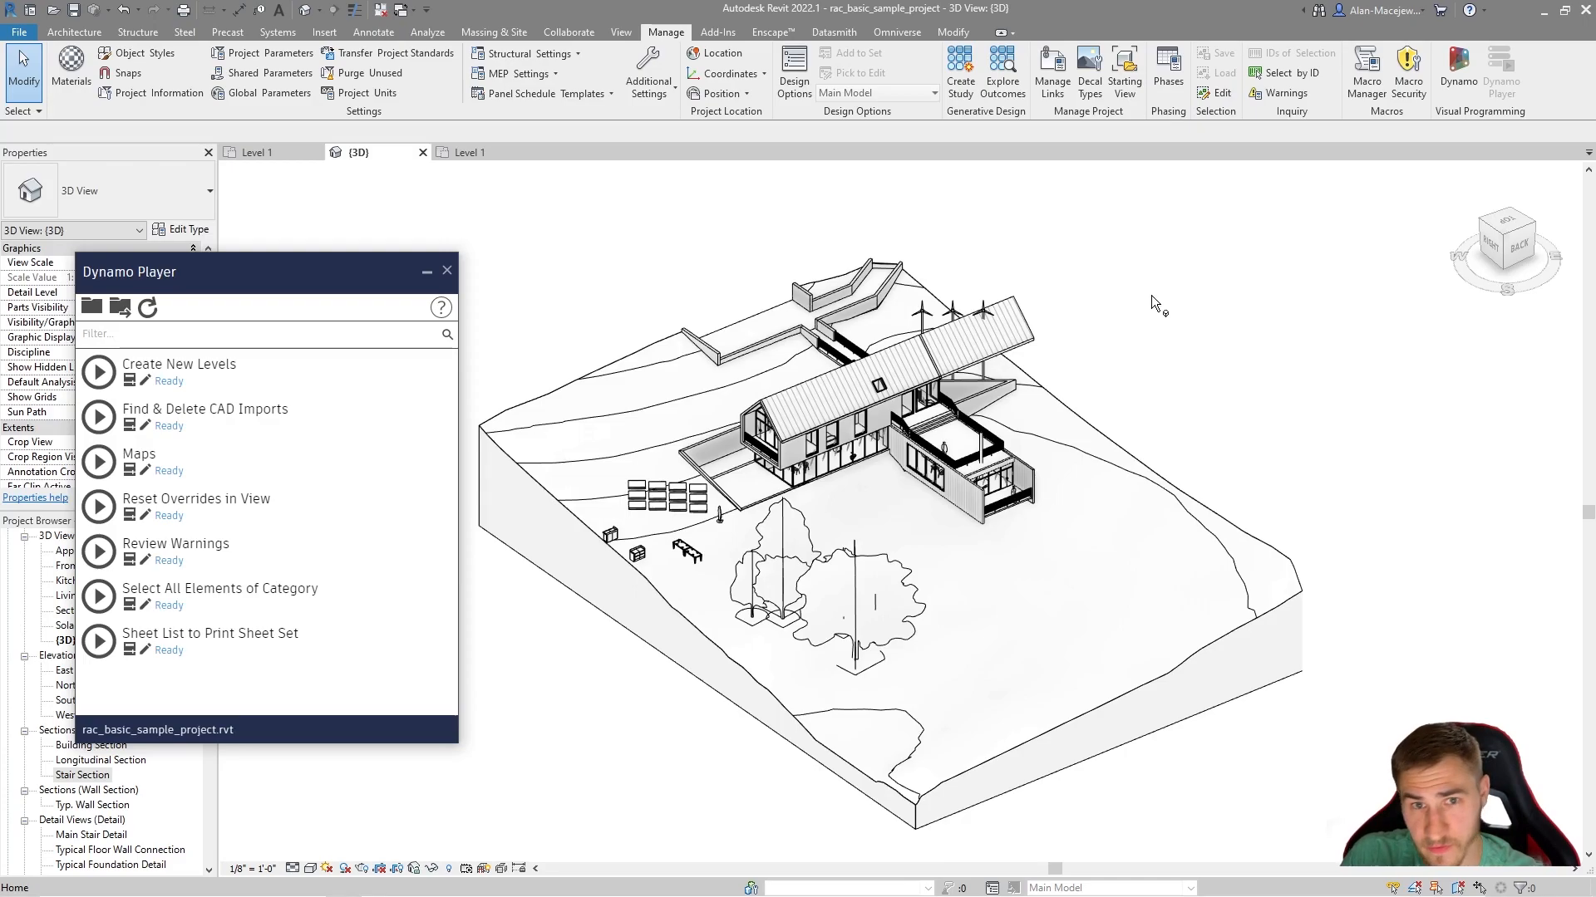
mouse_move(1165, 289)
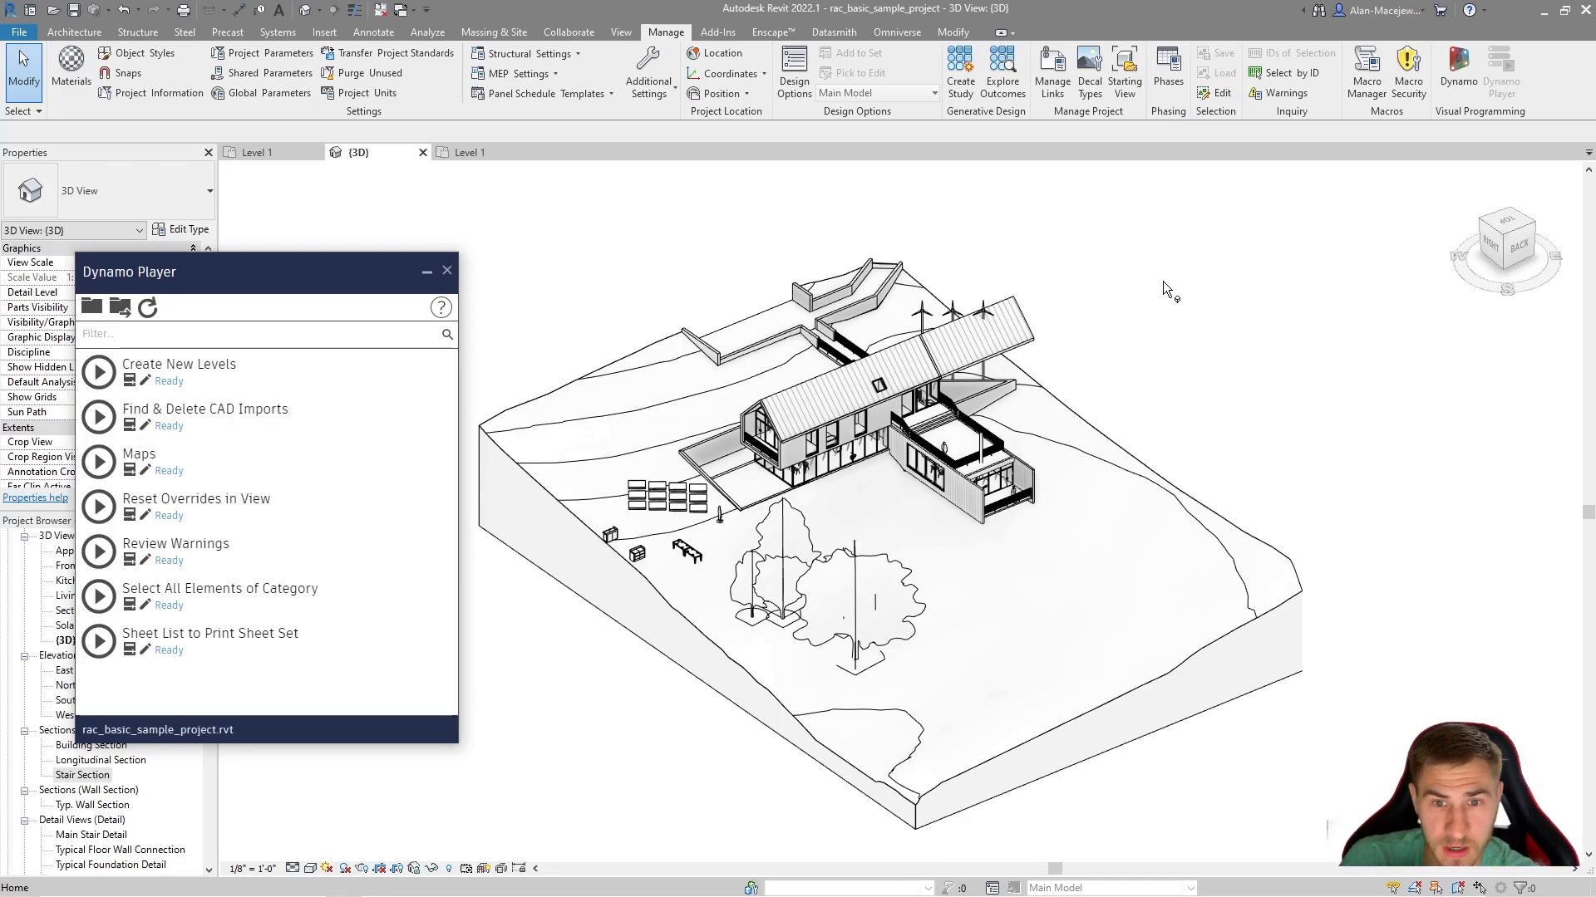
mouse_move(924, 351)
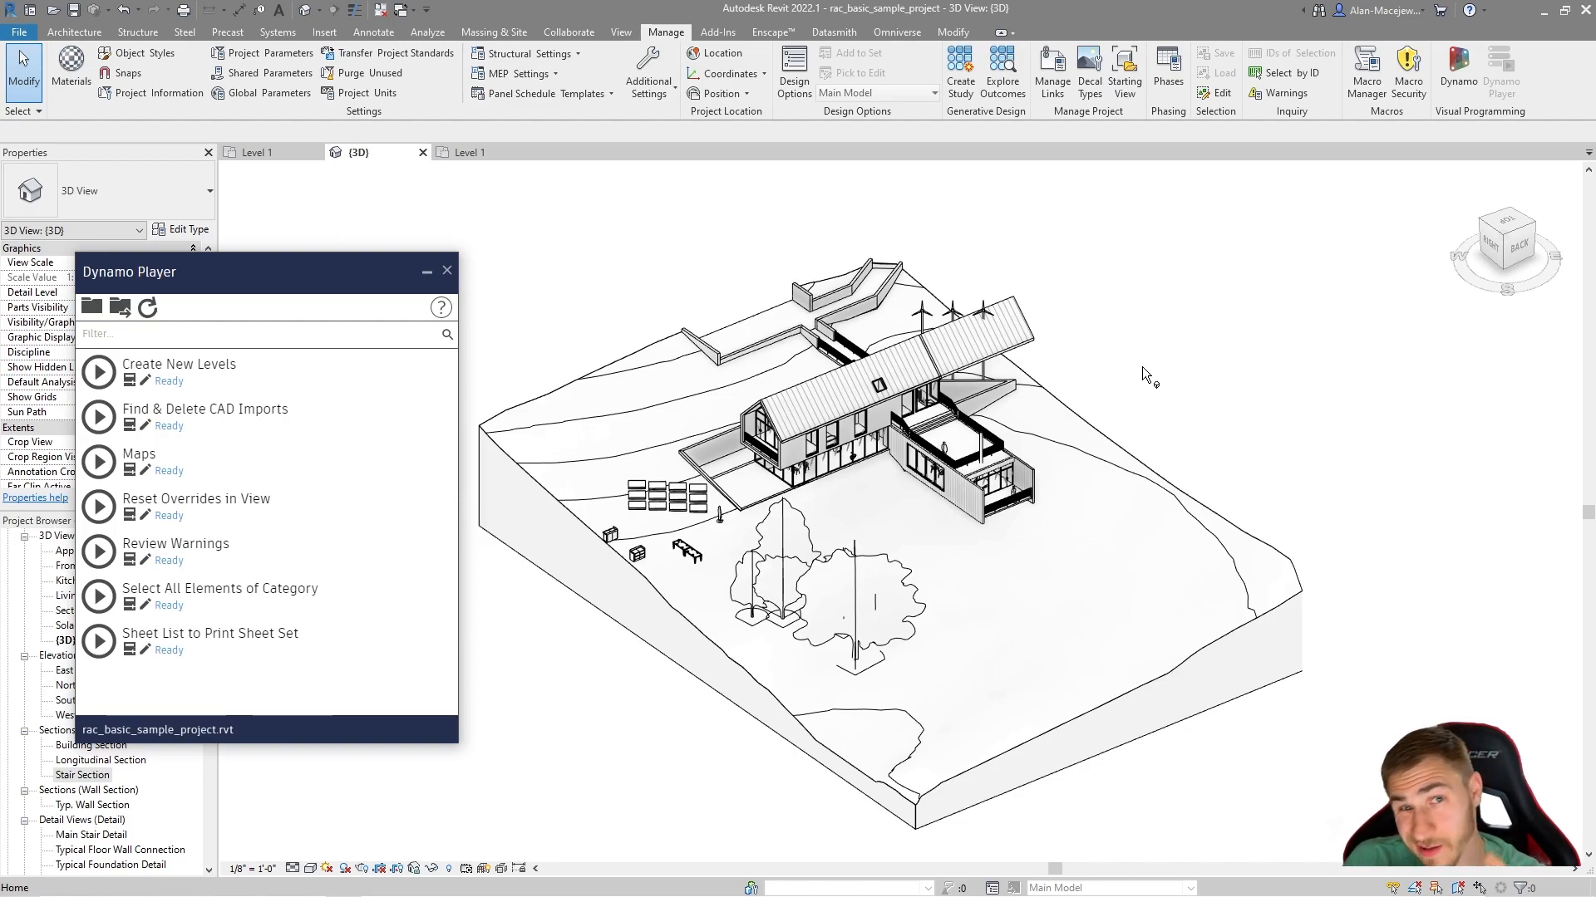
mouse_move(1108, 338)
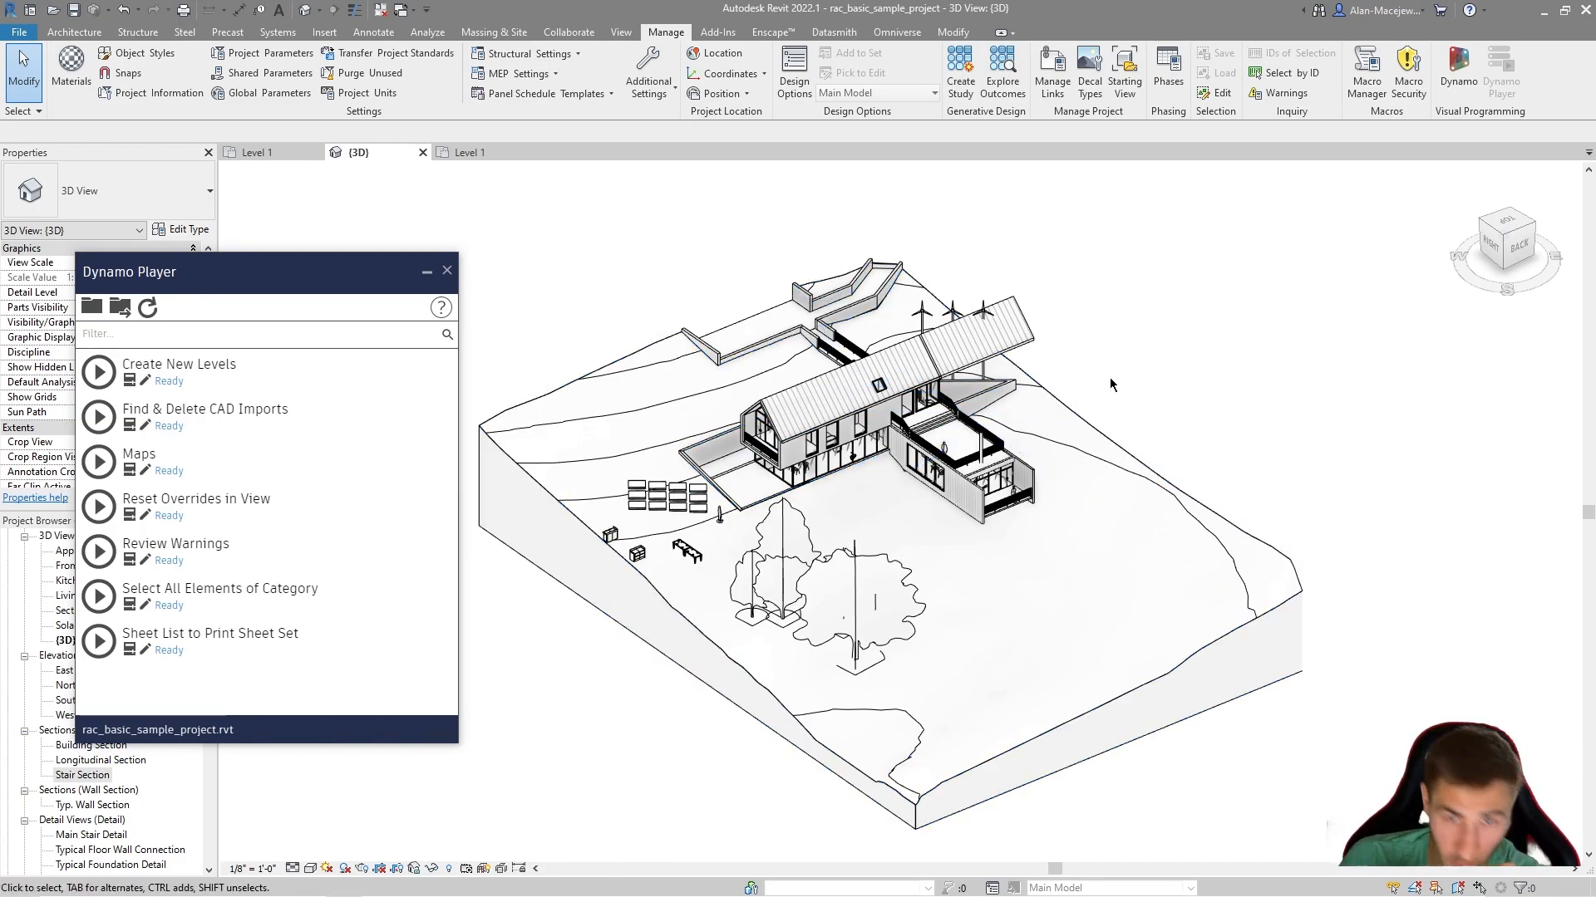
mouse_move(1117, 366)
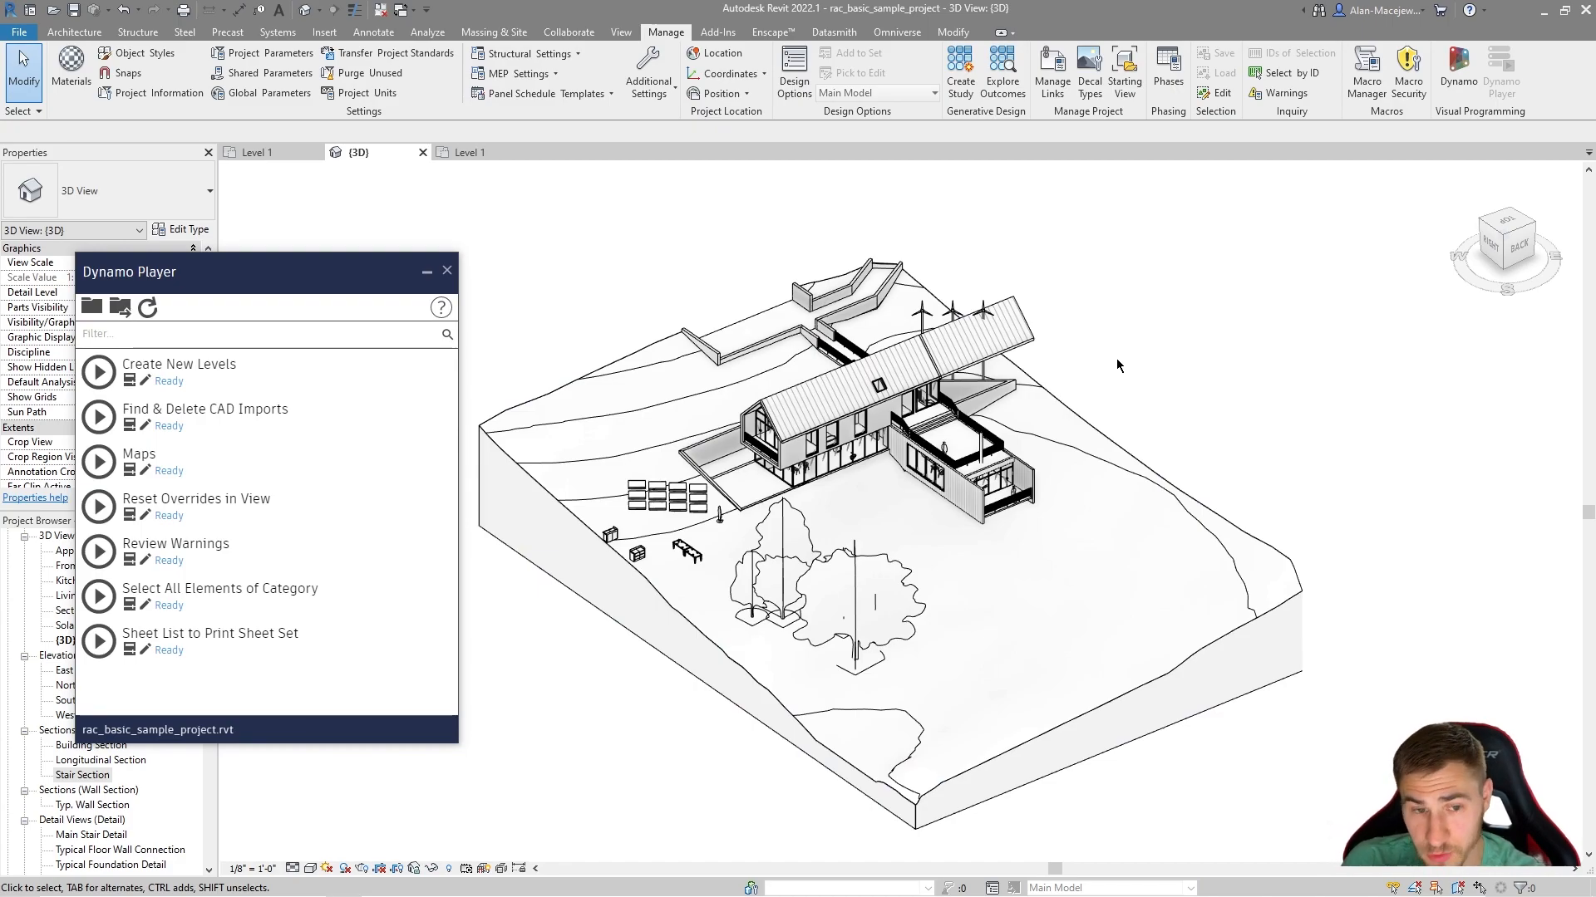
Run Review Warnings with Ready to Proceed True and the overlapping walls warning type, highlighting 7 elements.
click(98, 552)
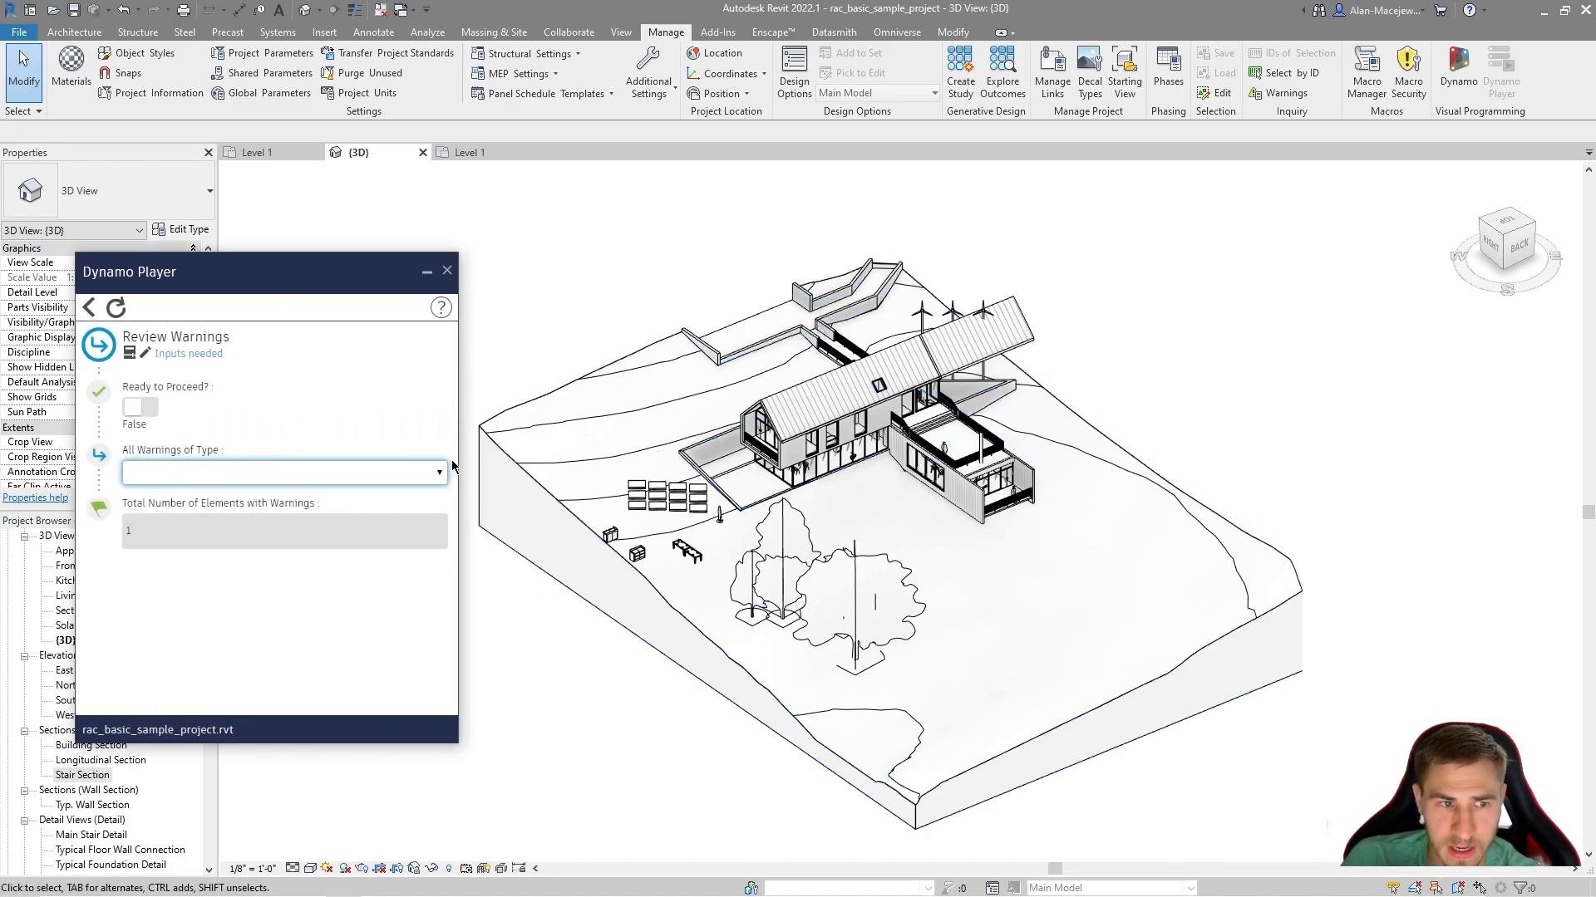
click(140, 407)
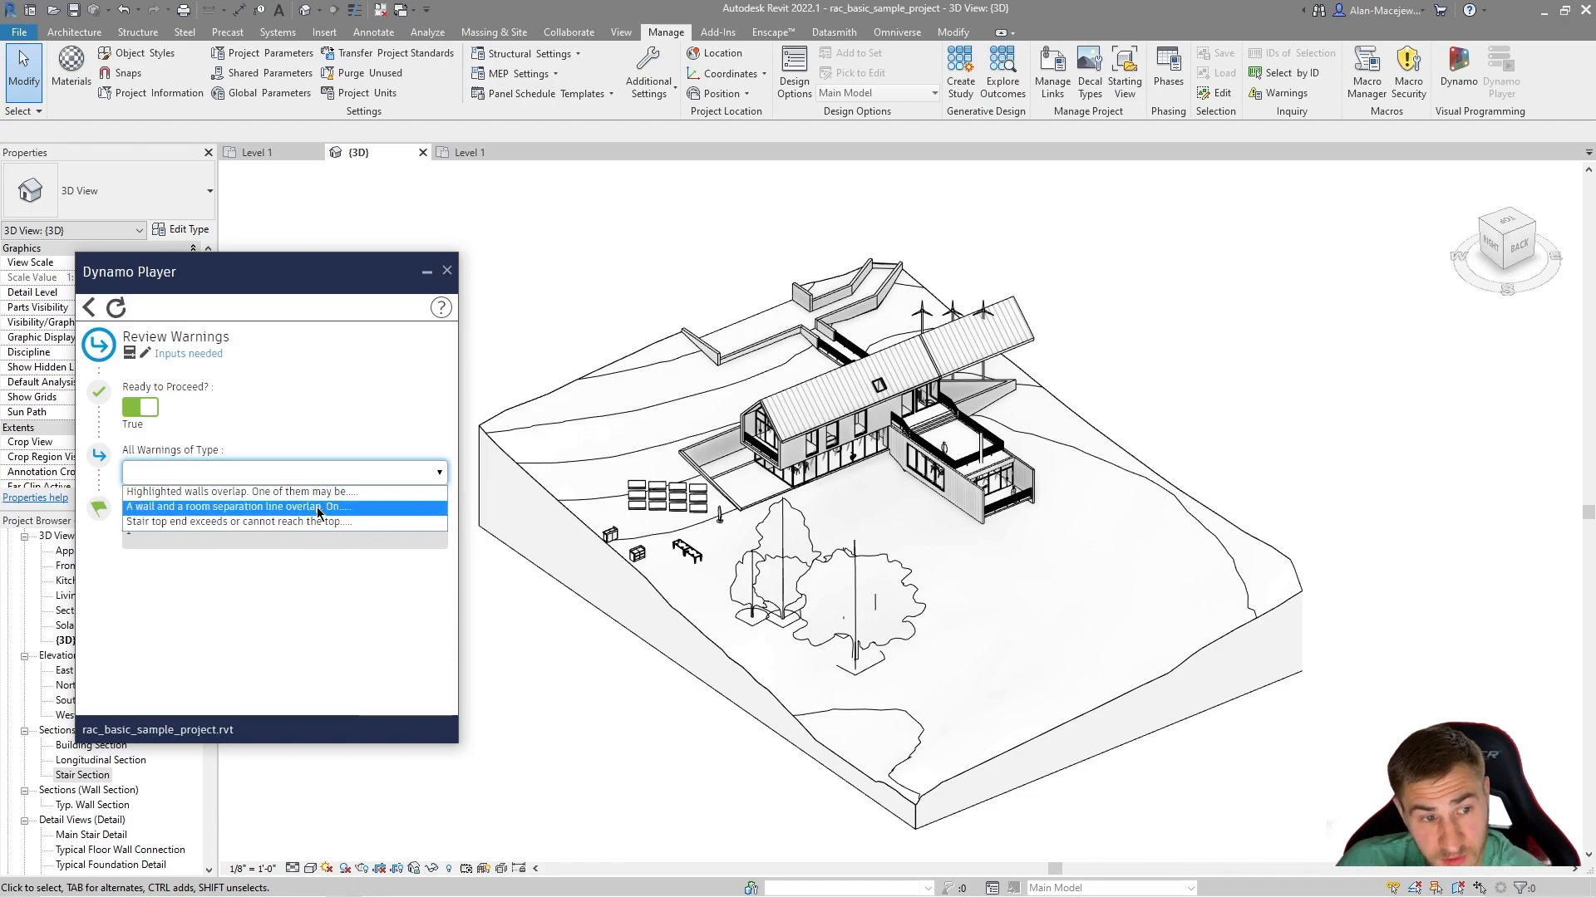
click(241, 492)
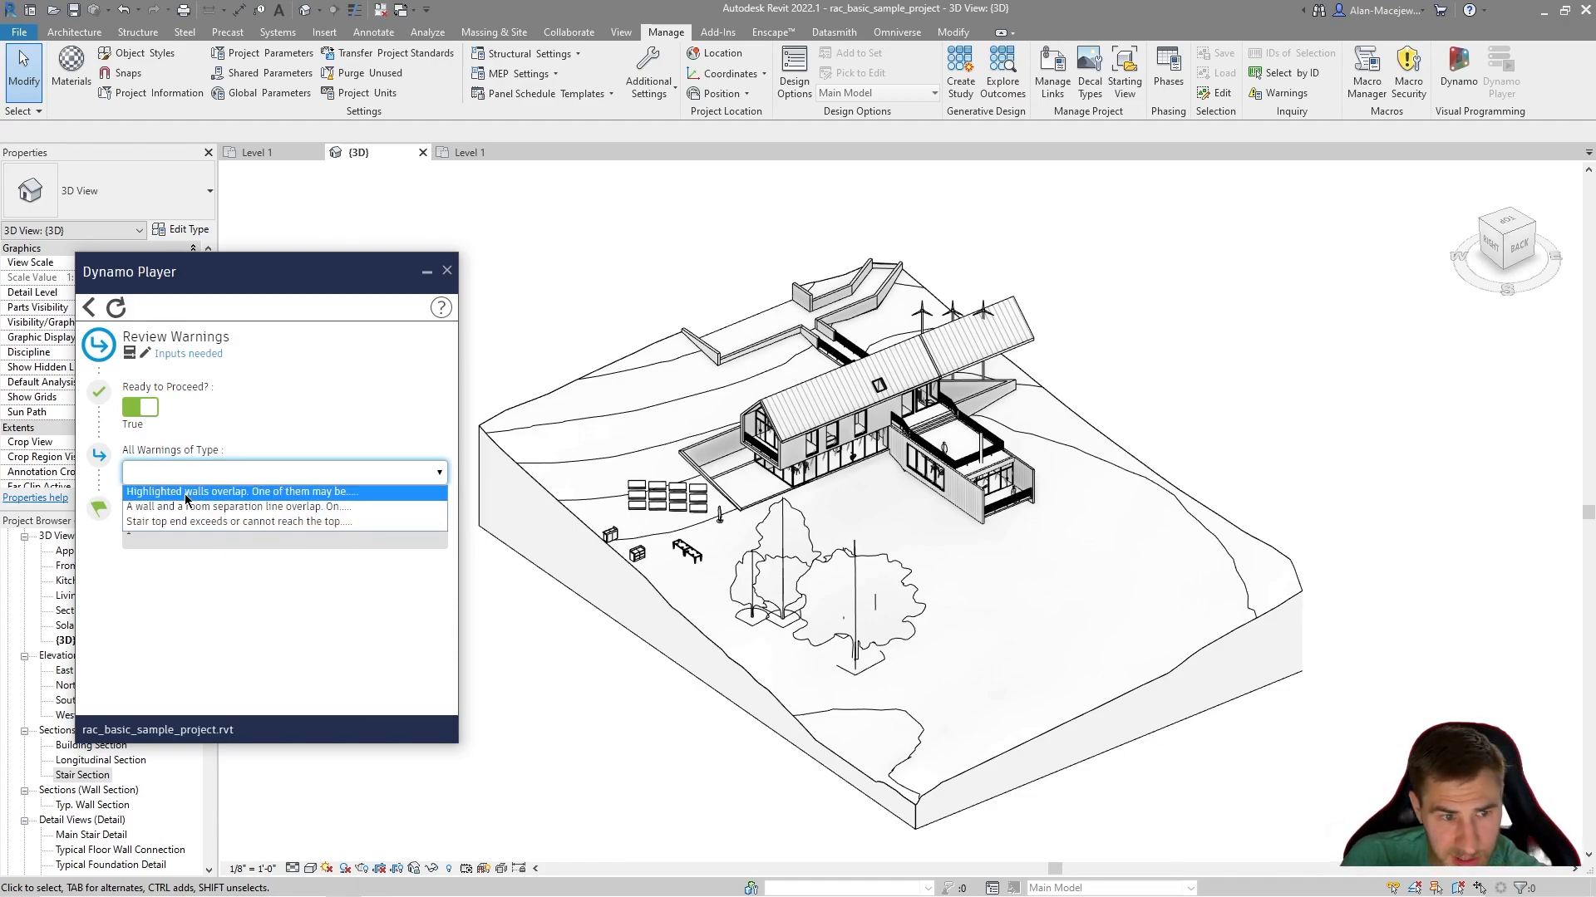
click(243, 492)
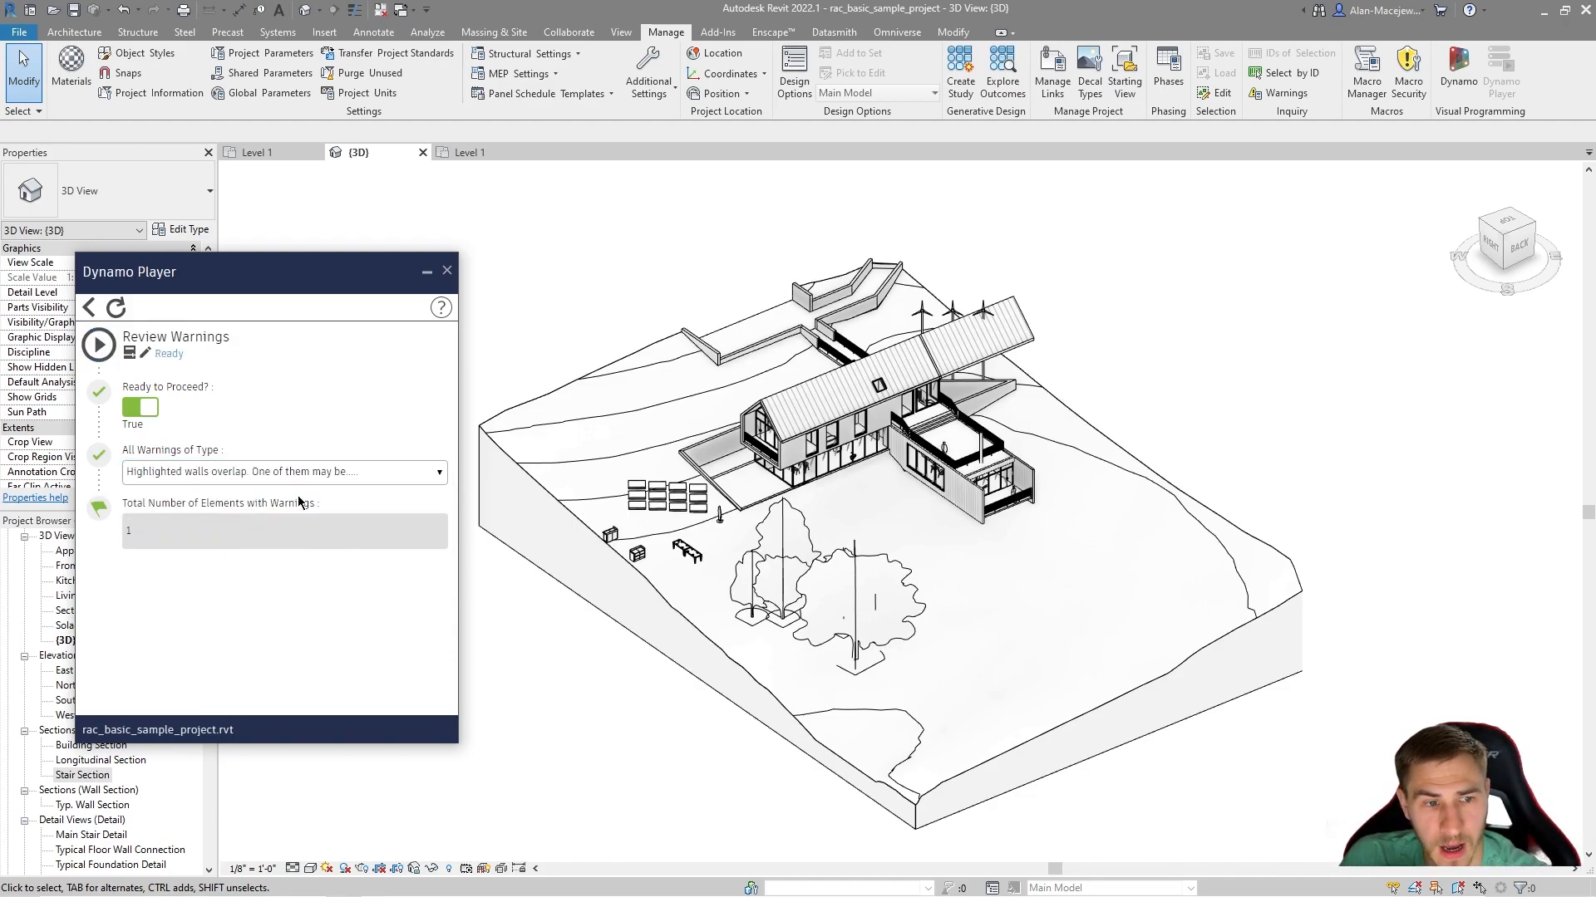
click(98, 344)
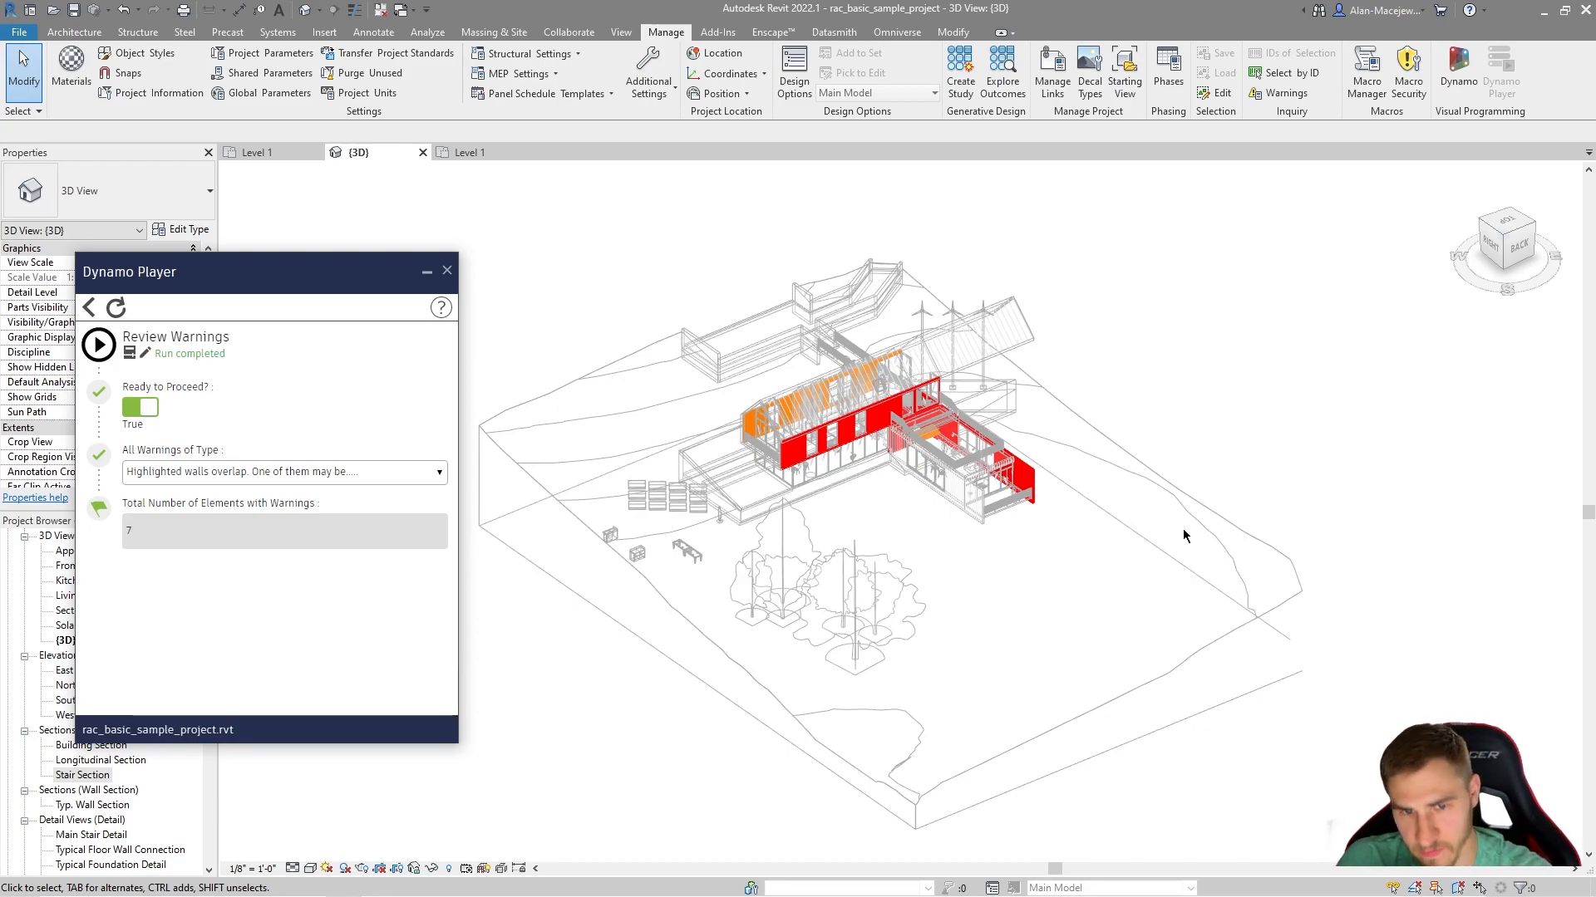
mouse_move(1113, 527)
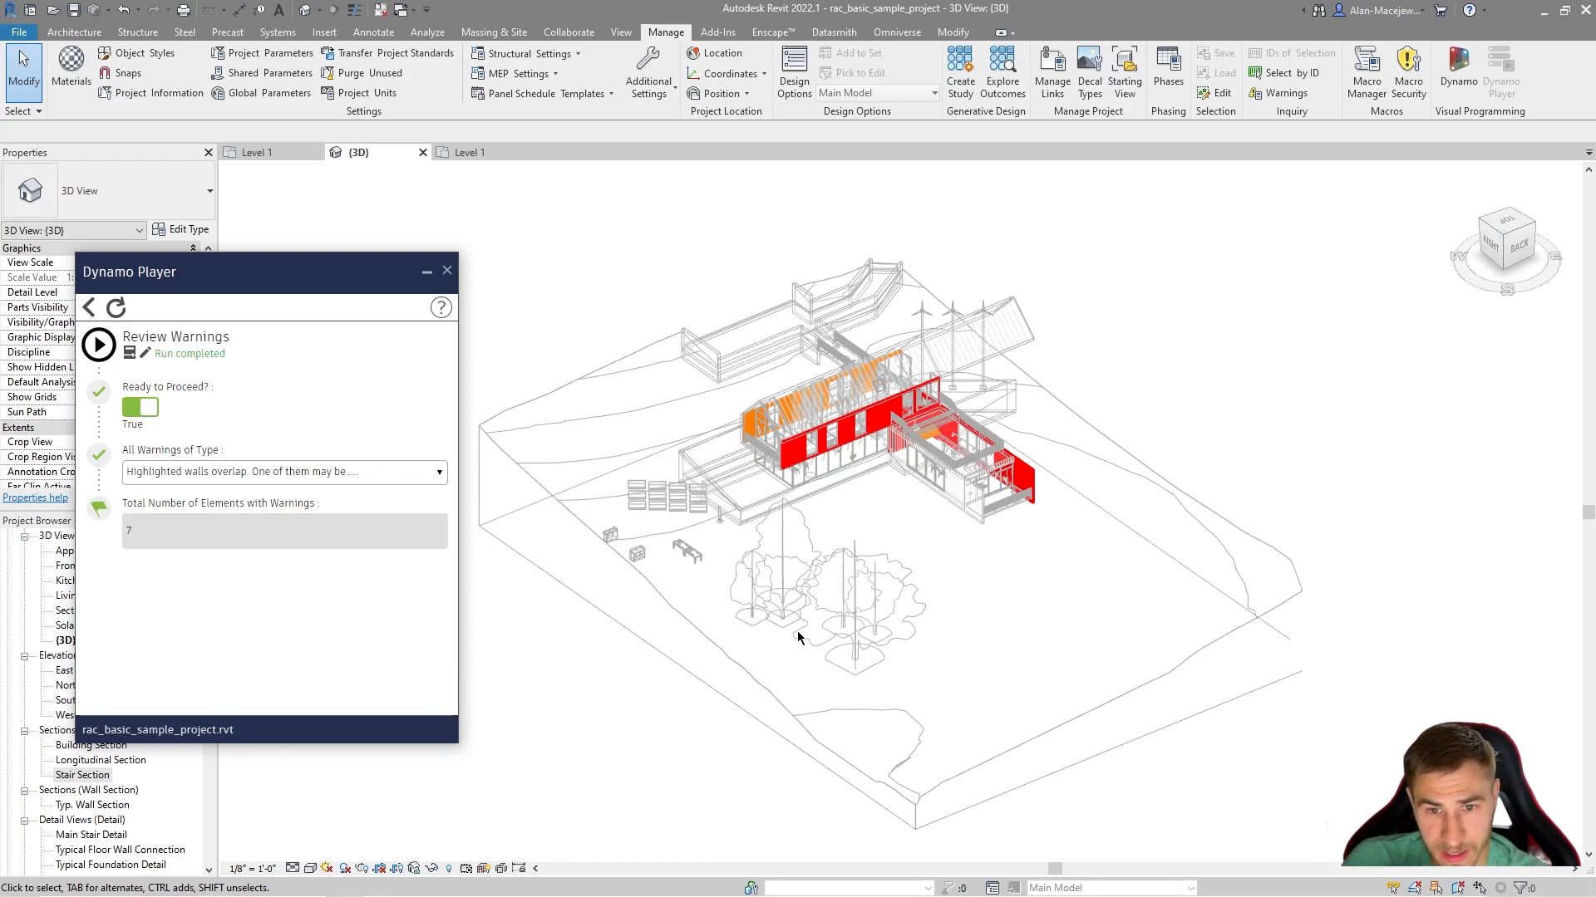
mouse_move(985, 477)
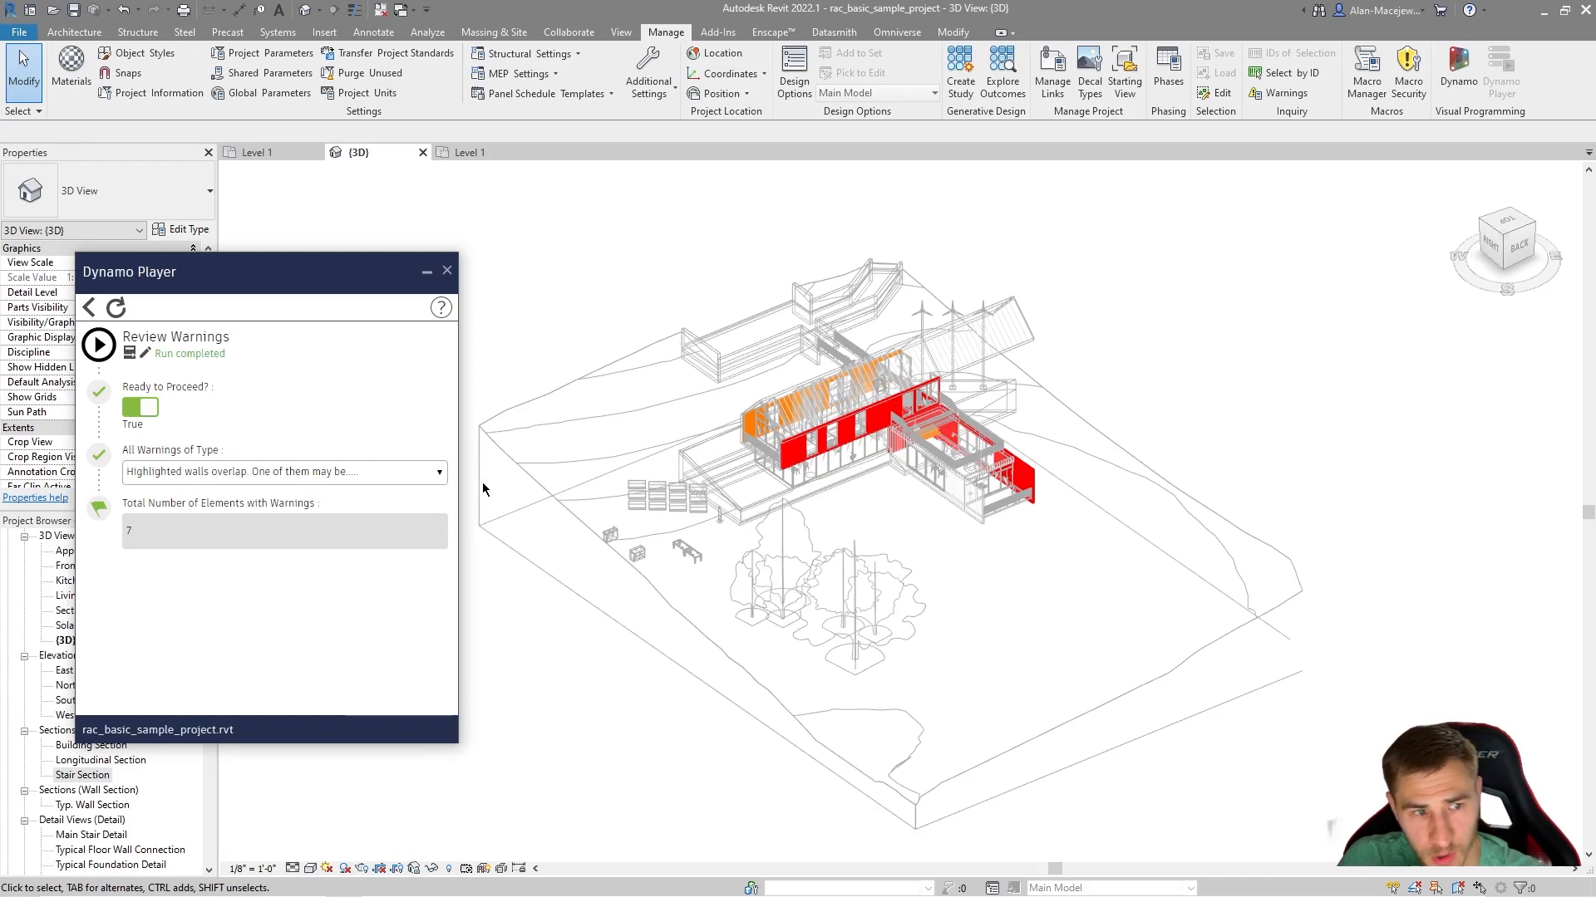
mouse_move(133, 489)
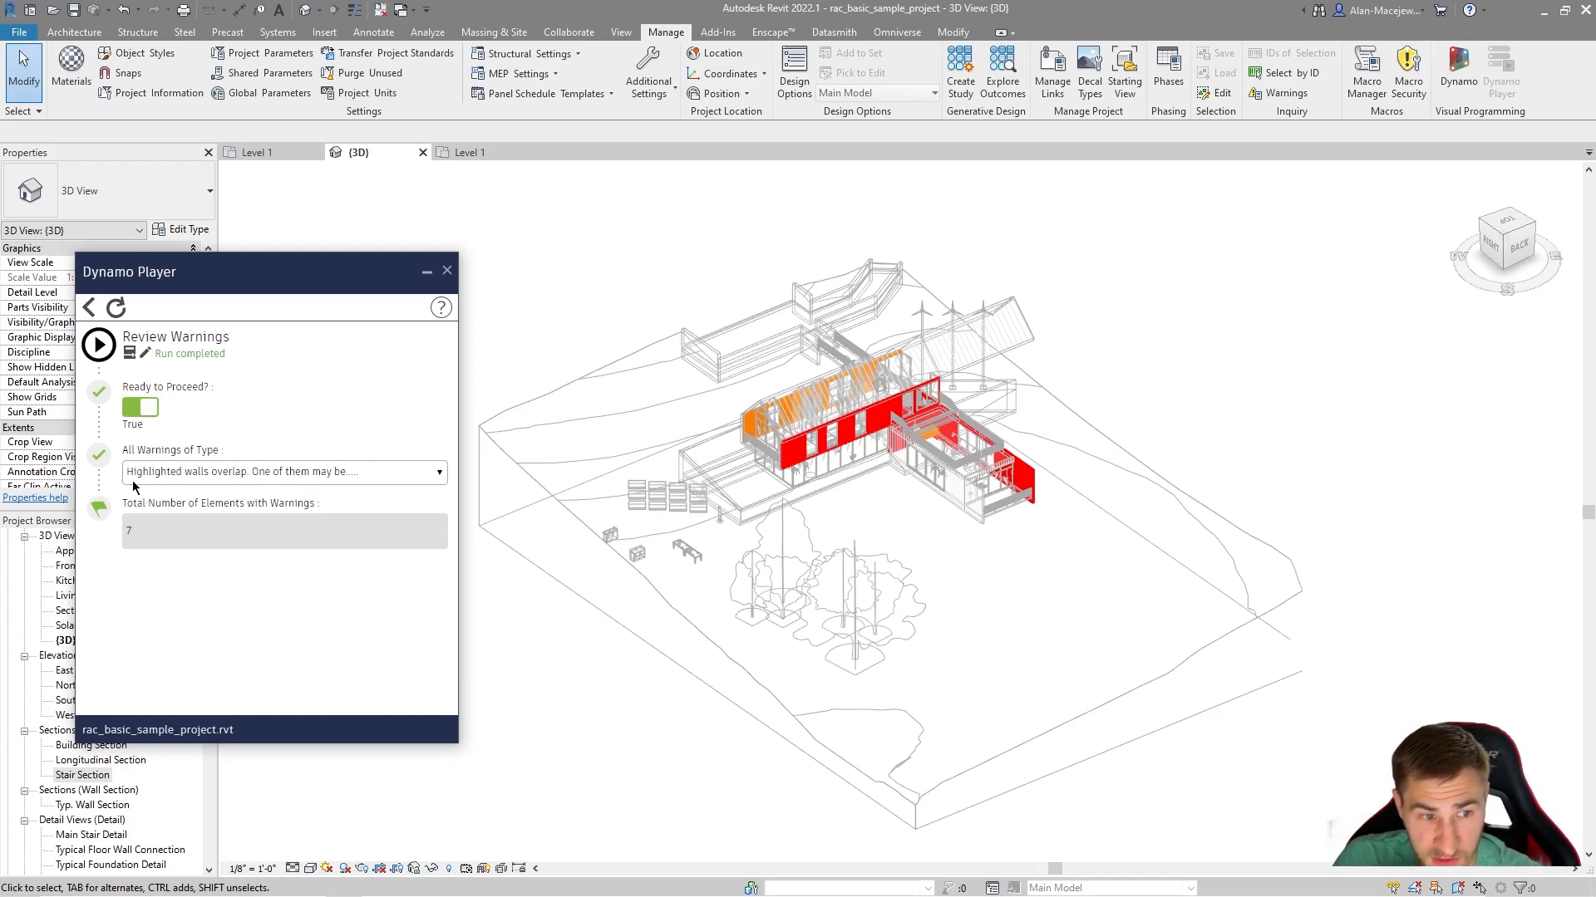
mouse_move(243, 475)
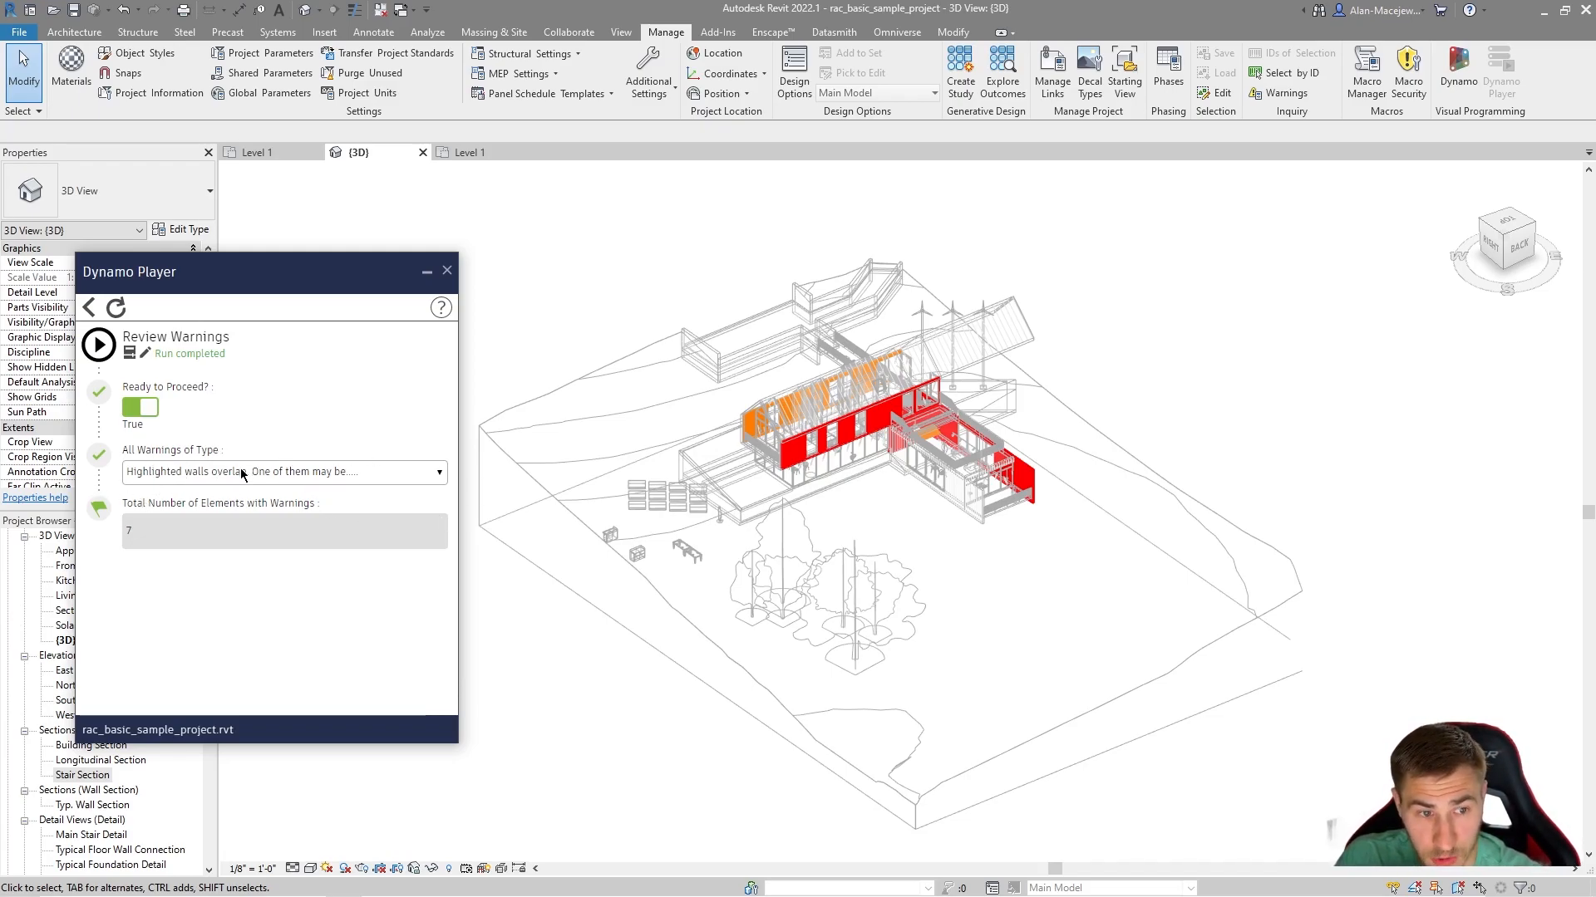
mouse_move(620, 508)
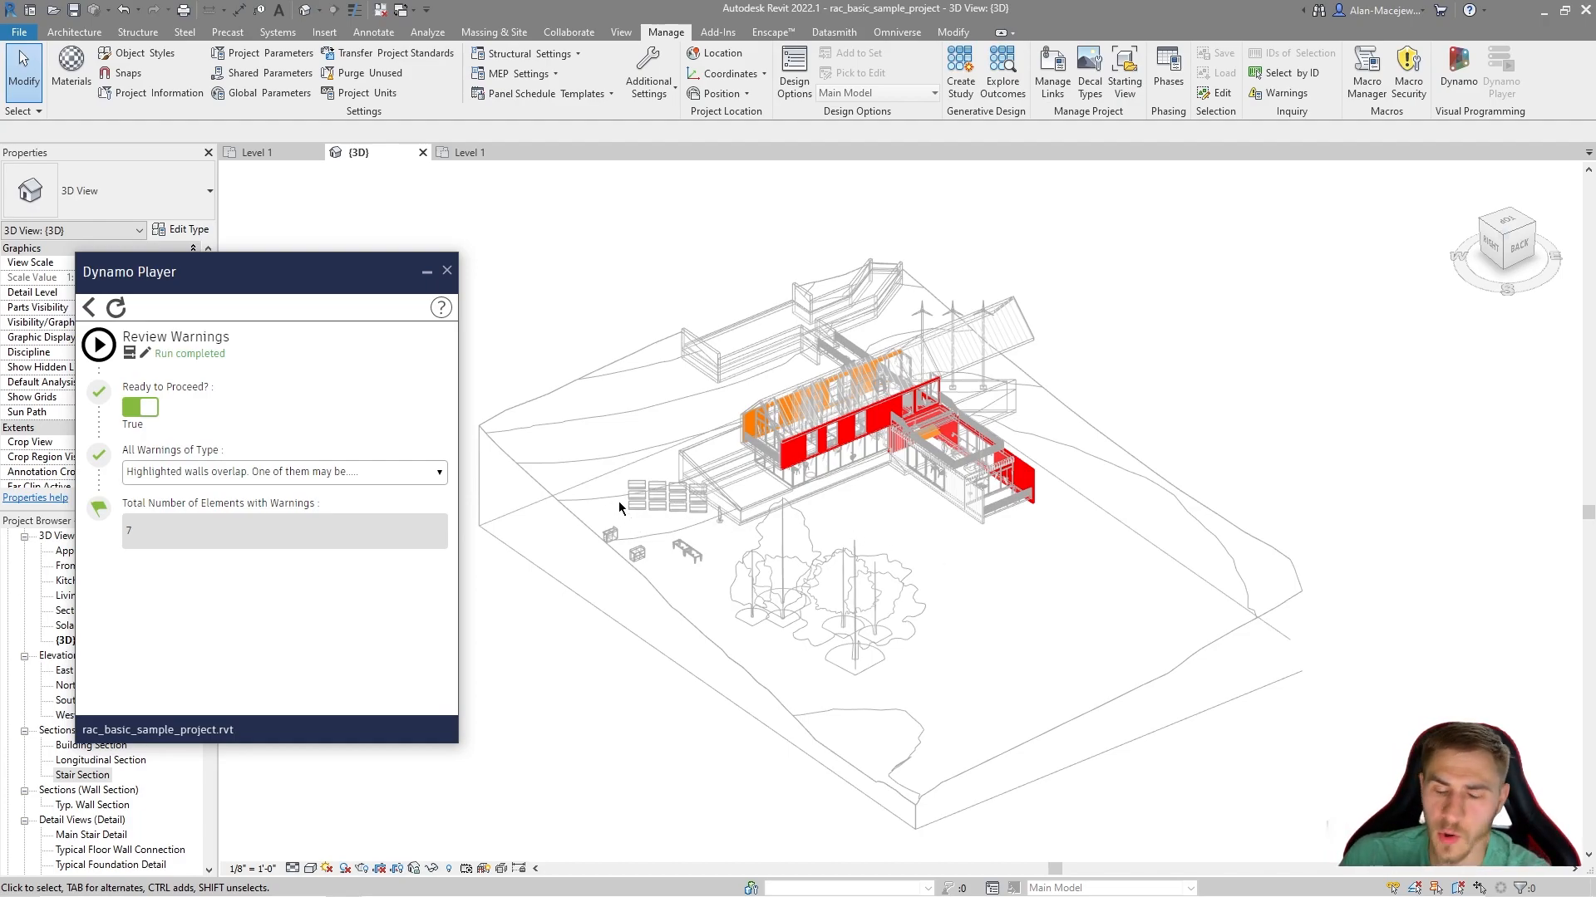
mouse_move(138, 339)
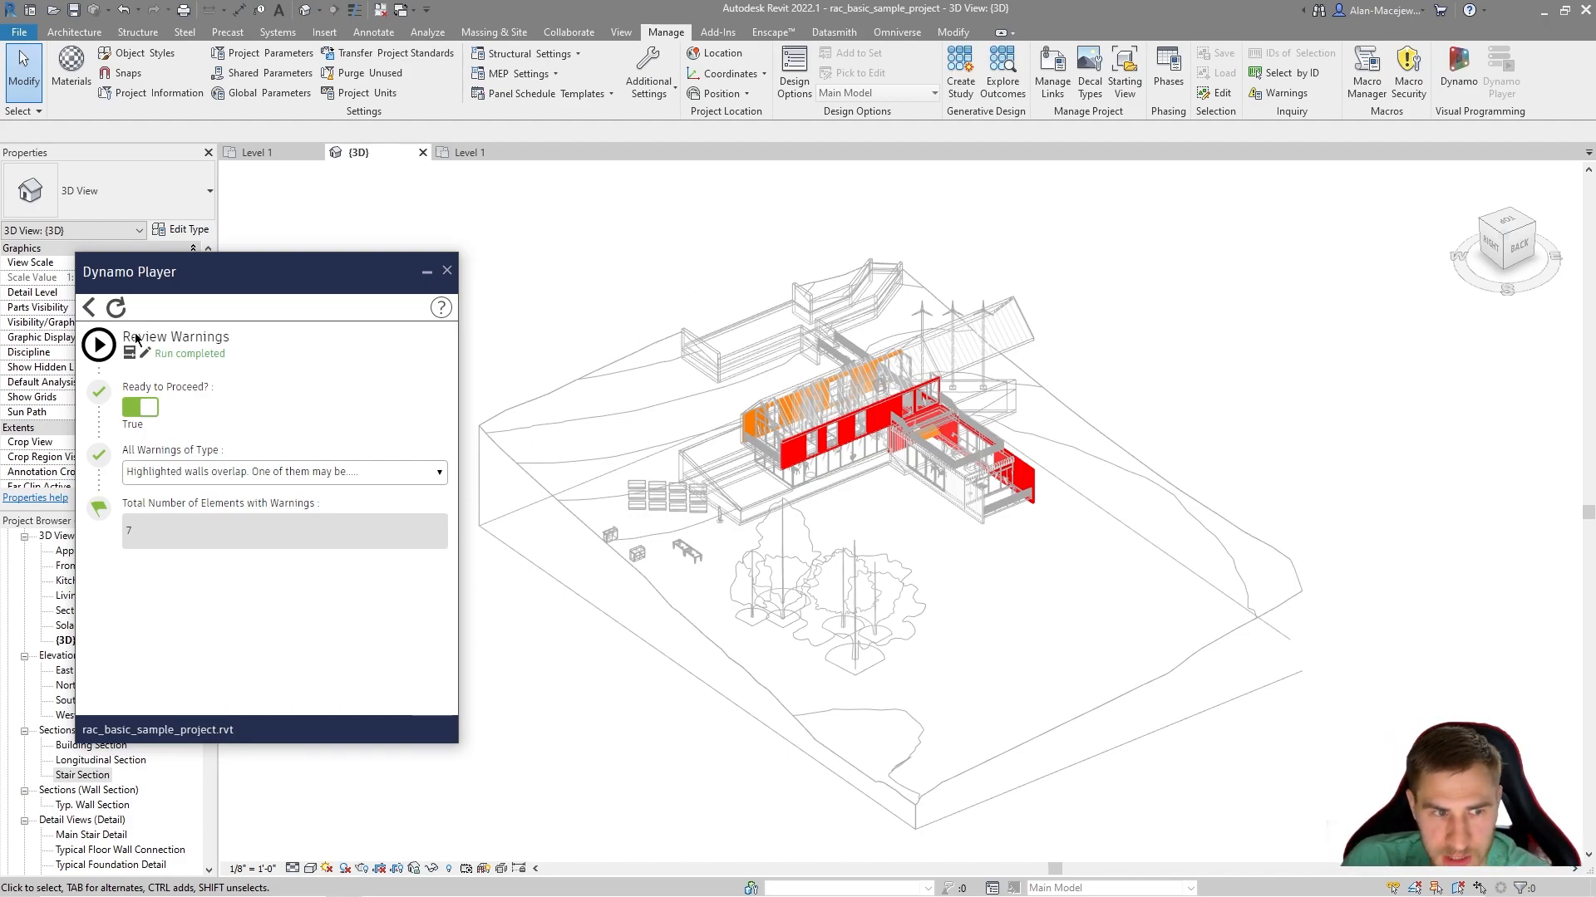
Go back to the script list, cancel a red wall's By Element override dialog and deselect it.
click(88, 307)
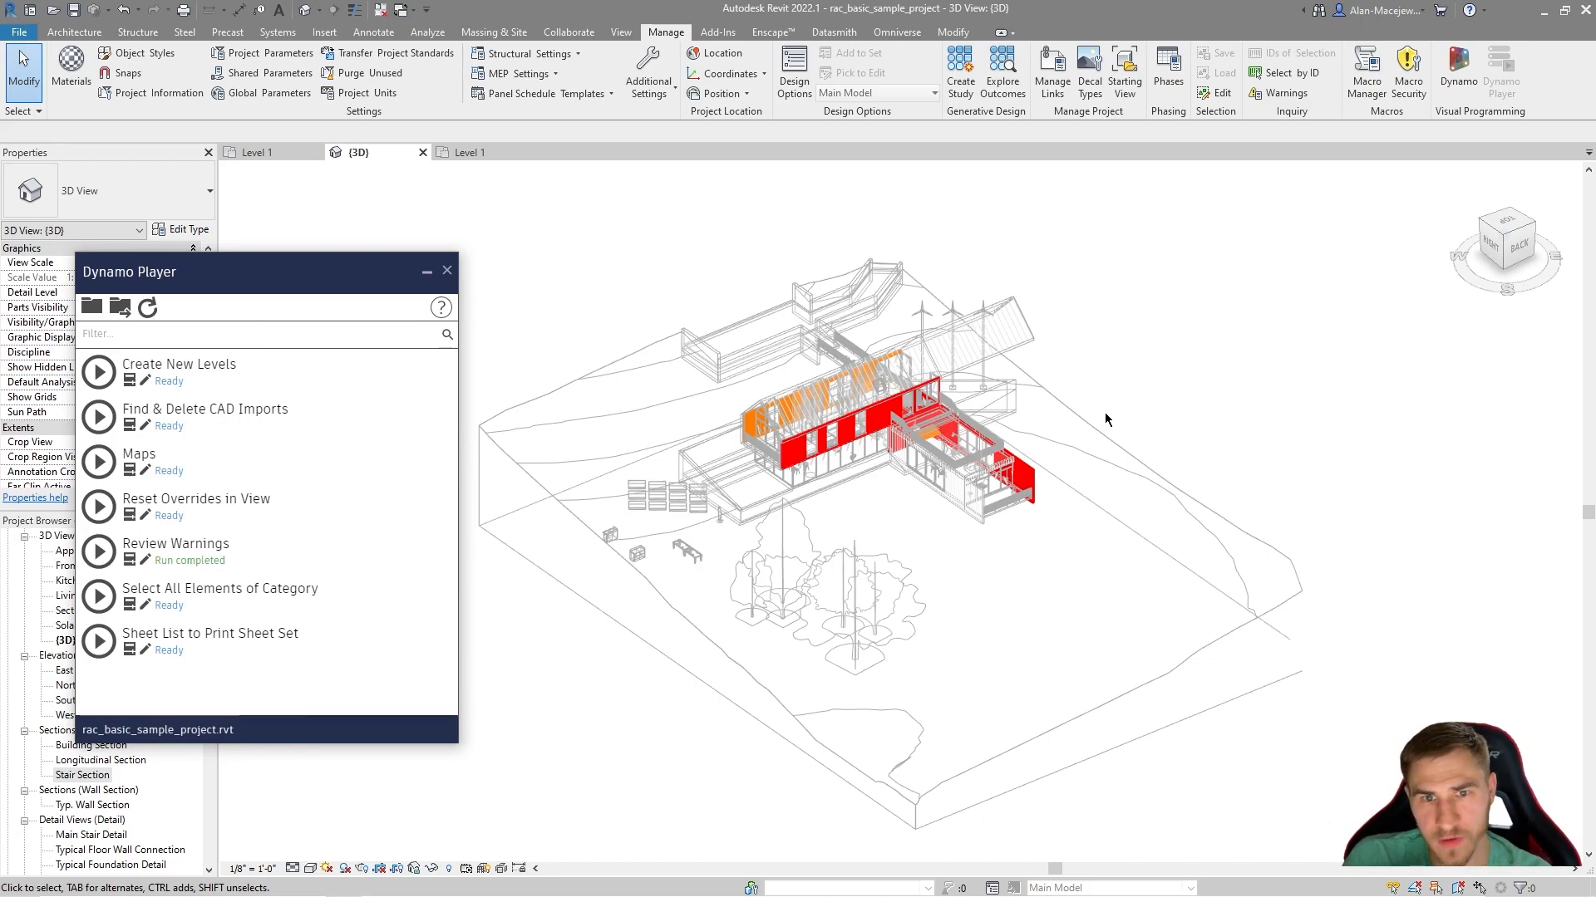
mouse_move(726, 605)
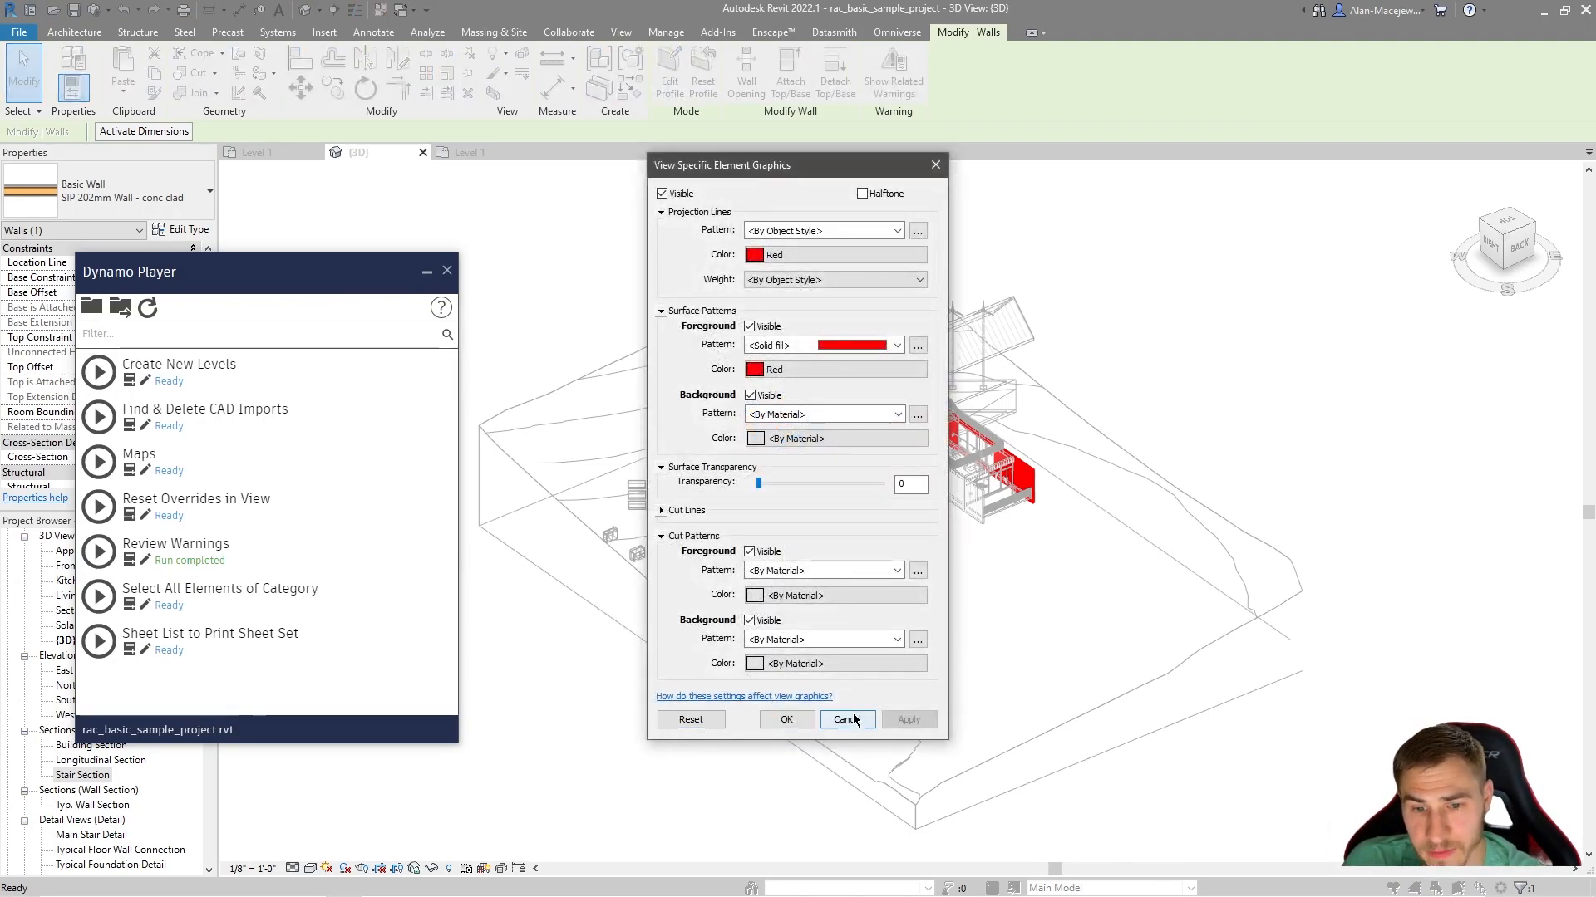
click(846, 720)
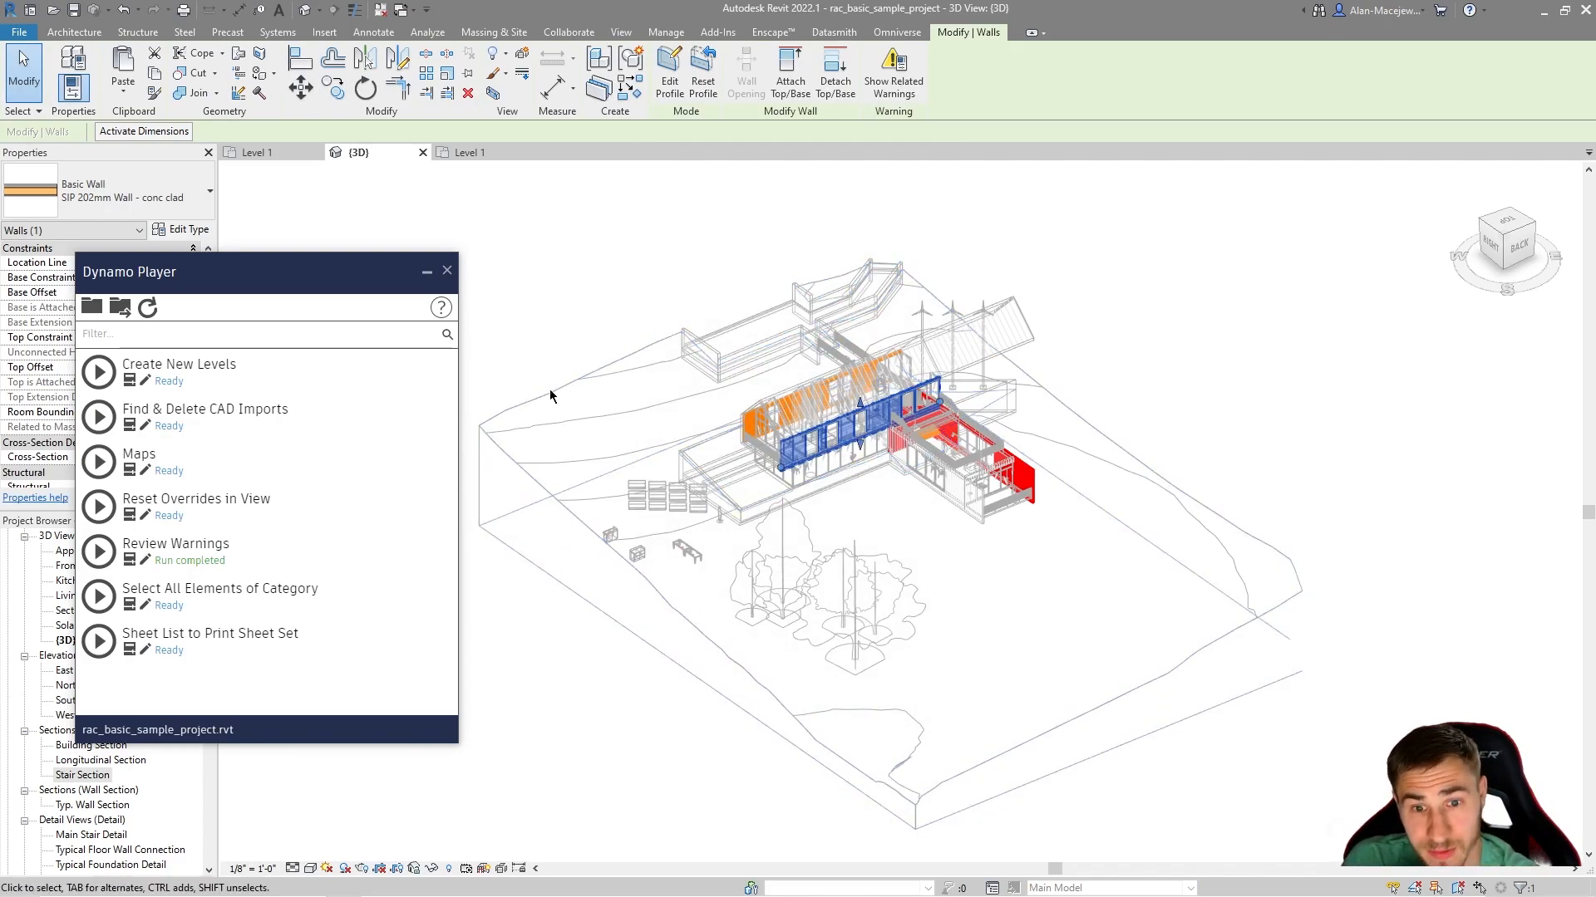
click(665, 31)
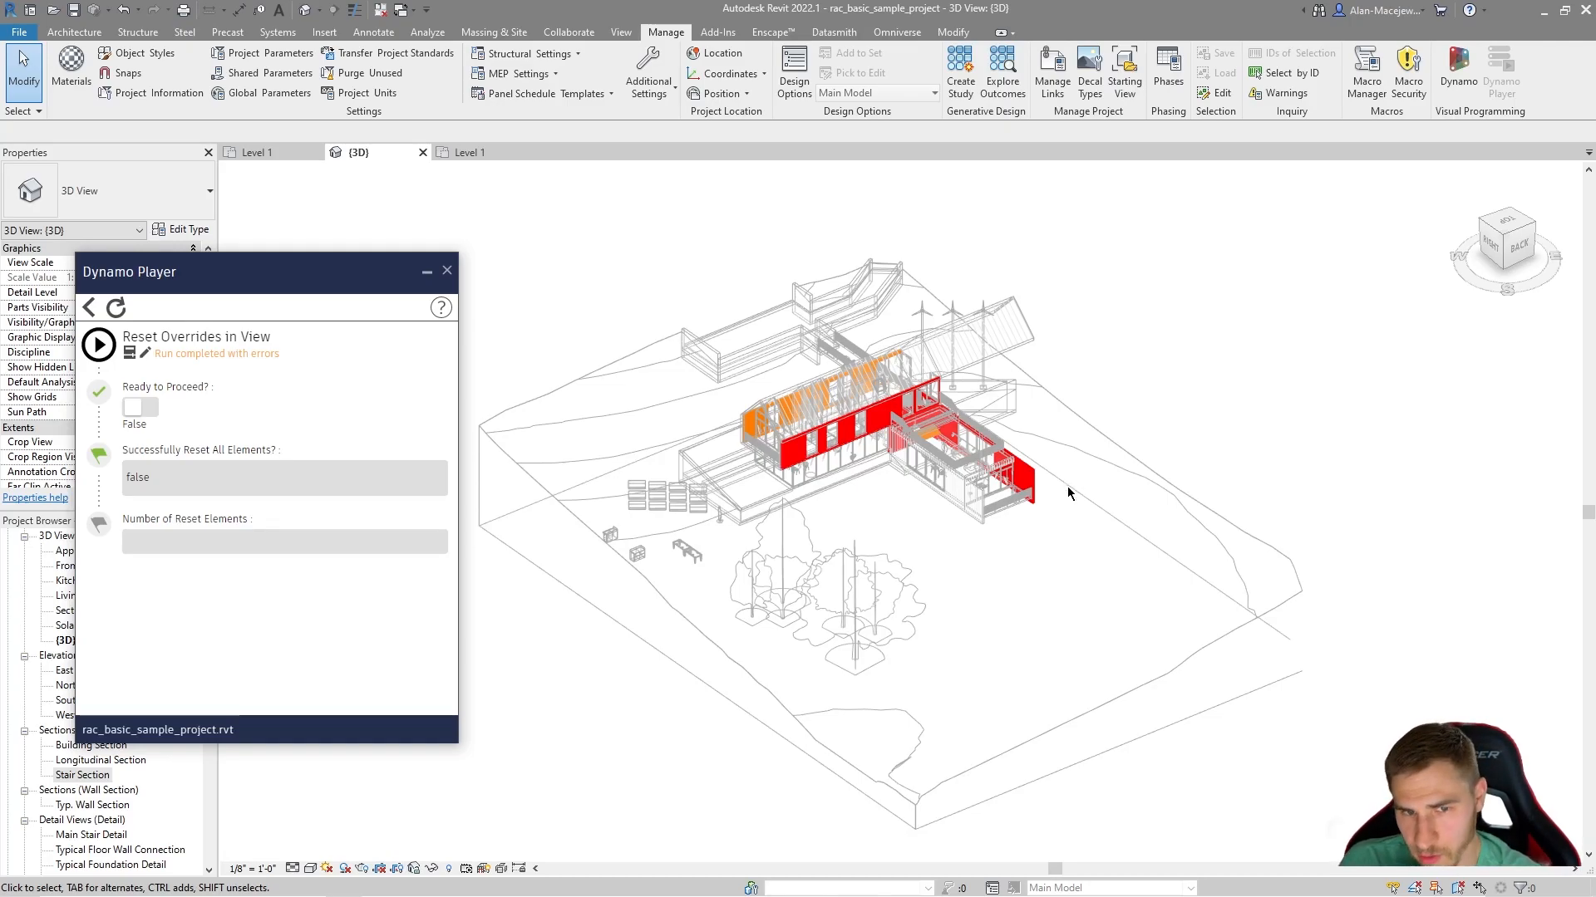
mouse_move(1125, 369)
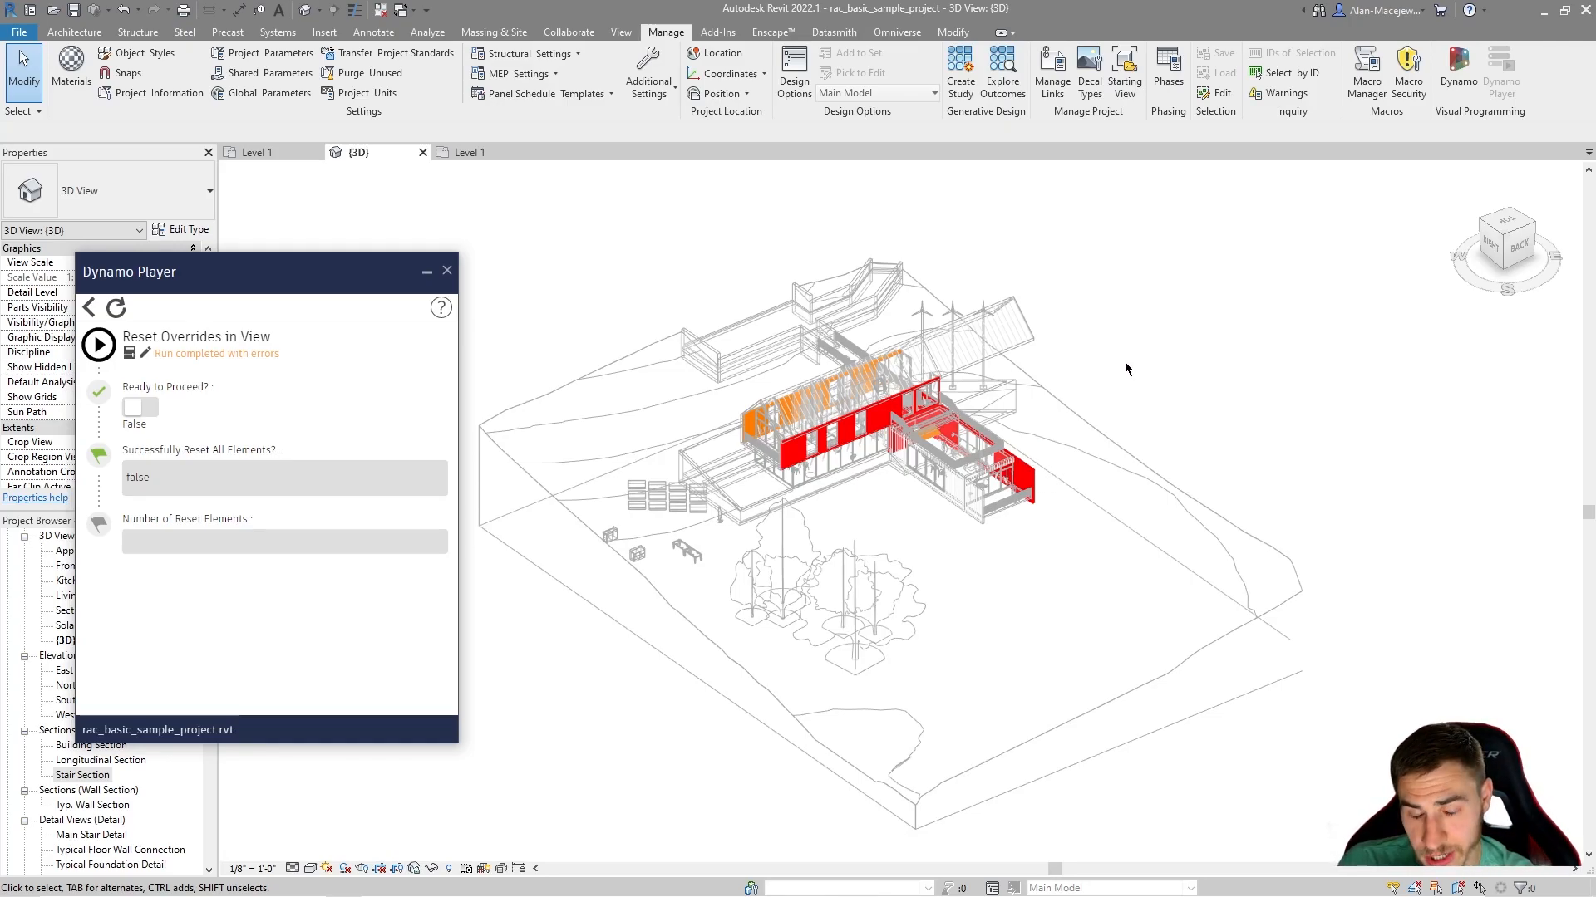
mouse_move(1188, 448)
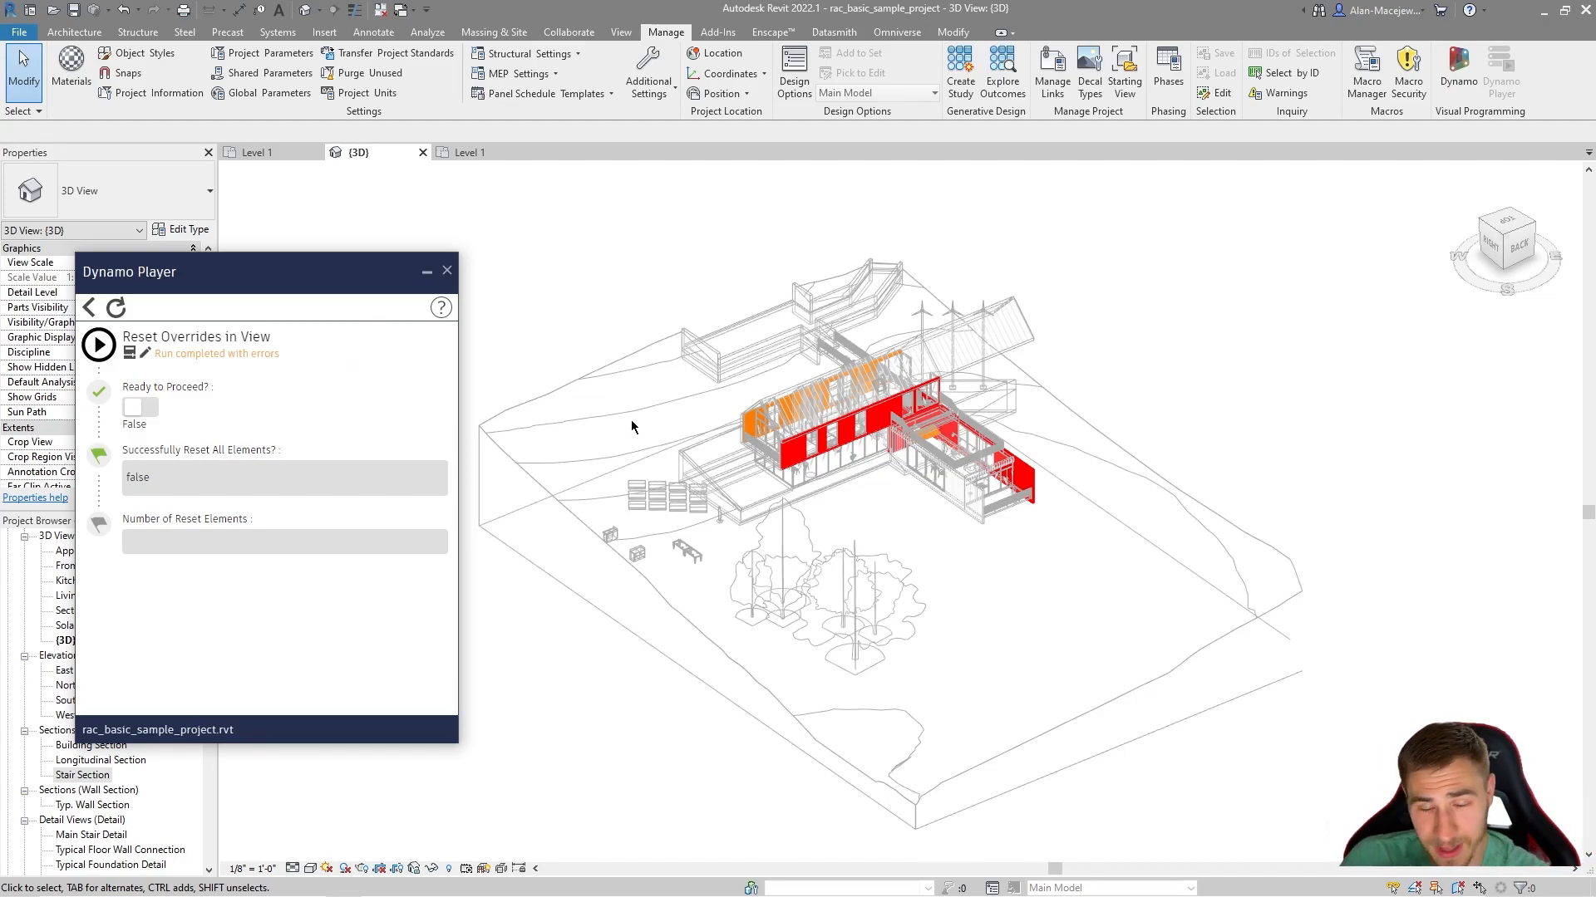
mouse_move(896, 450)
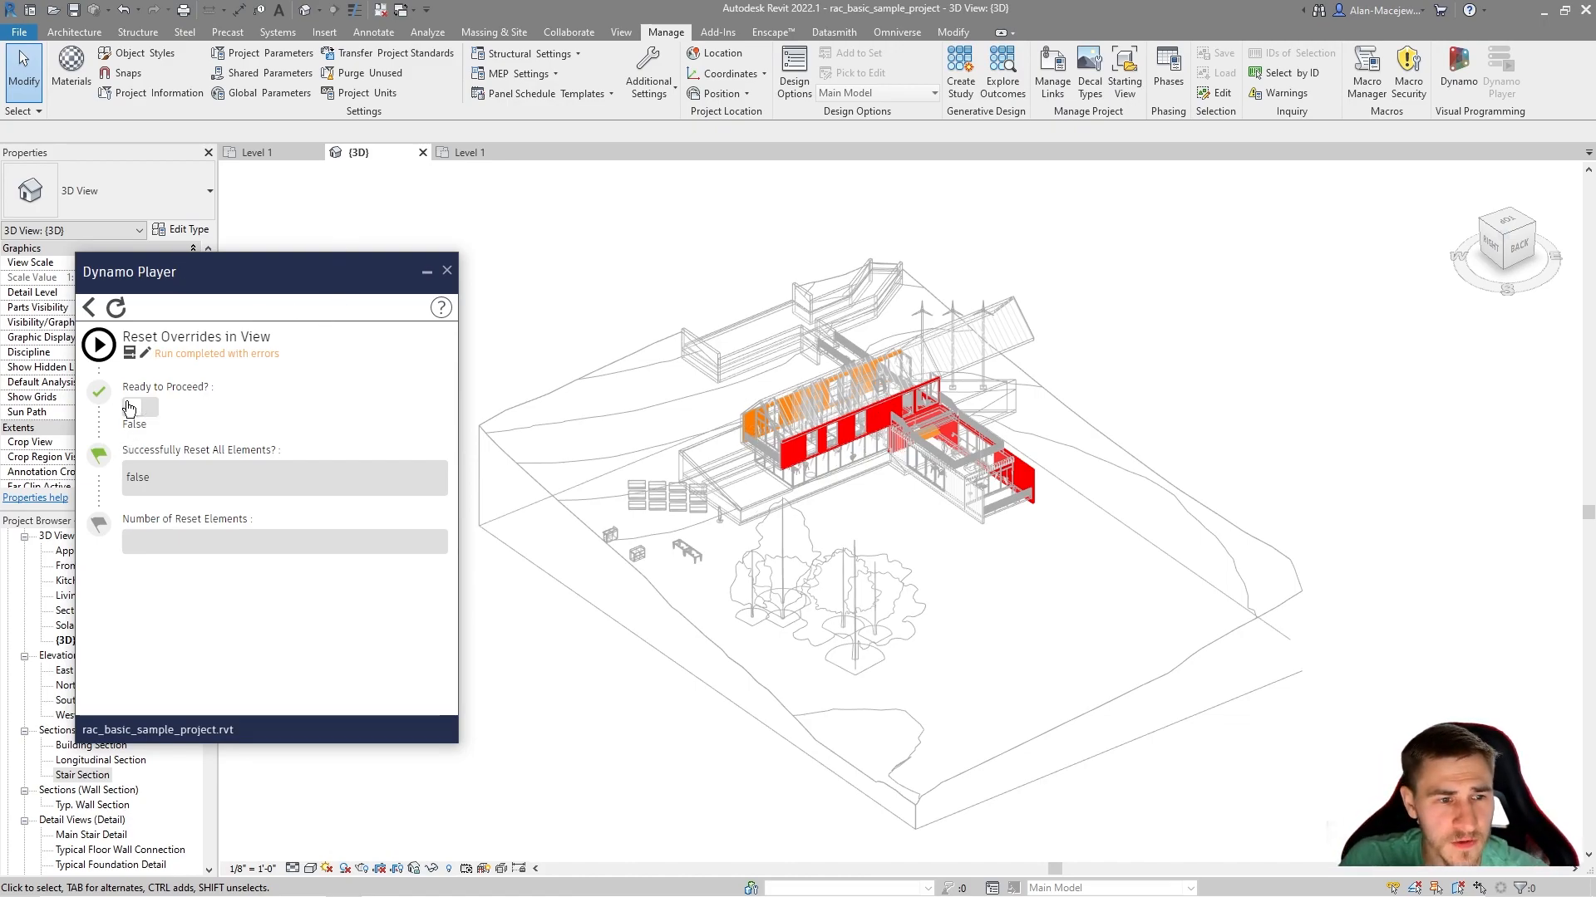
Run Reset Overrides in View with Ready to Proceed True, clearing overrides on 459 elements.
click(139, 406)
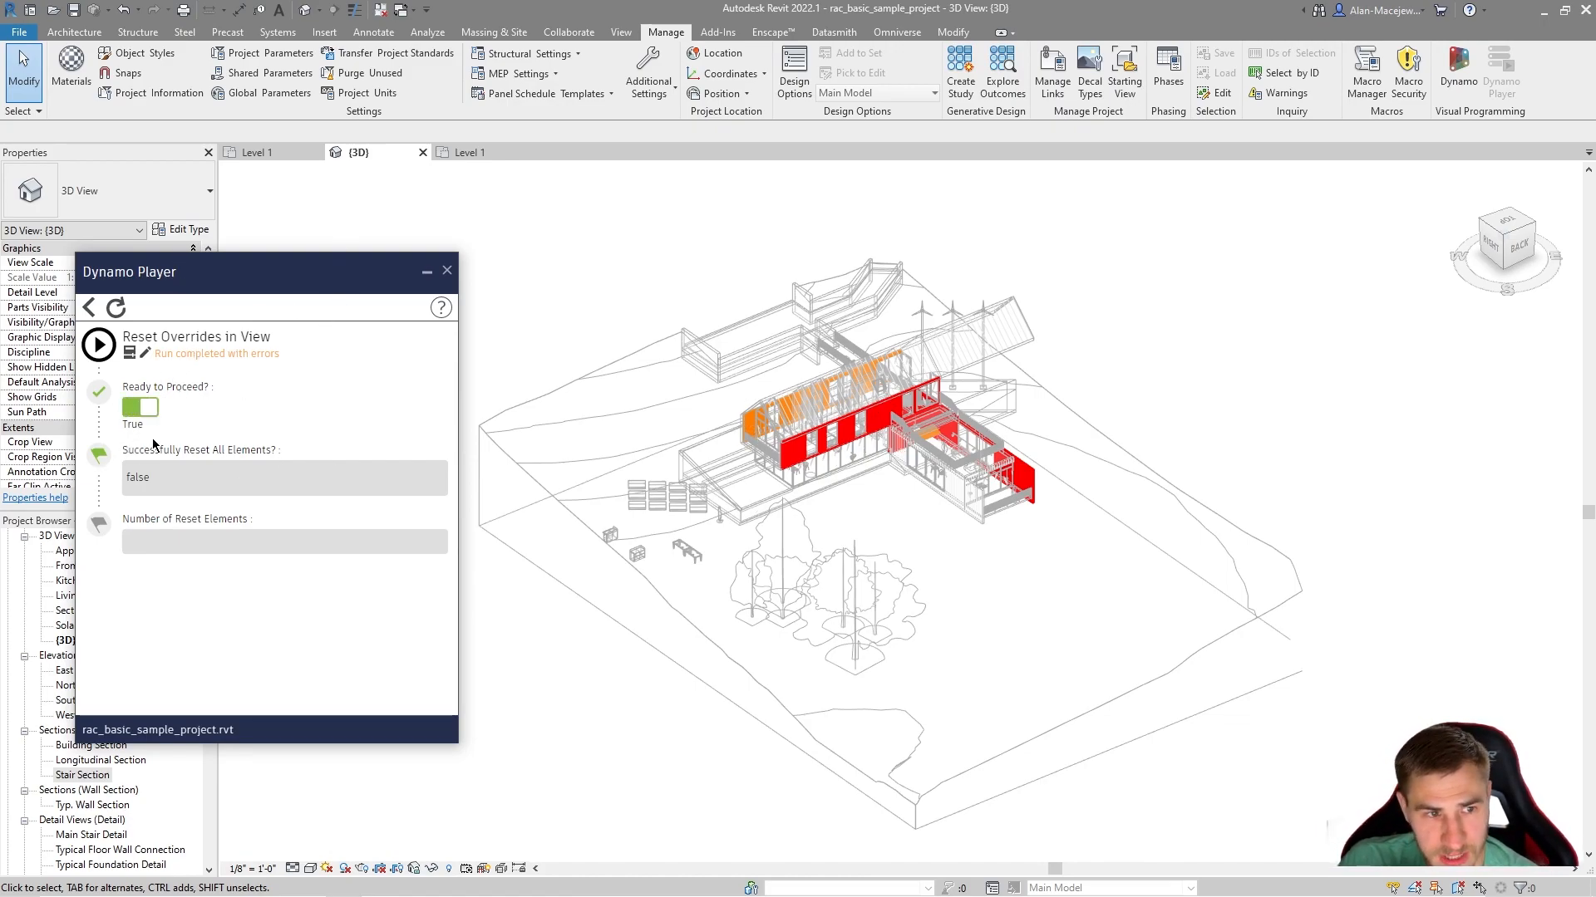
mouse_move(183, 470)
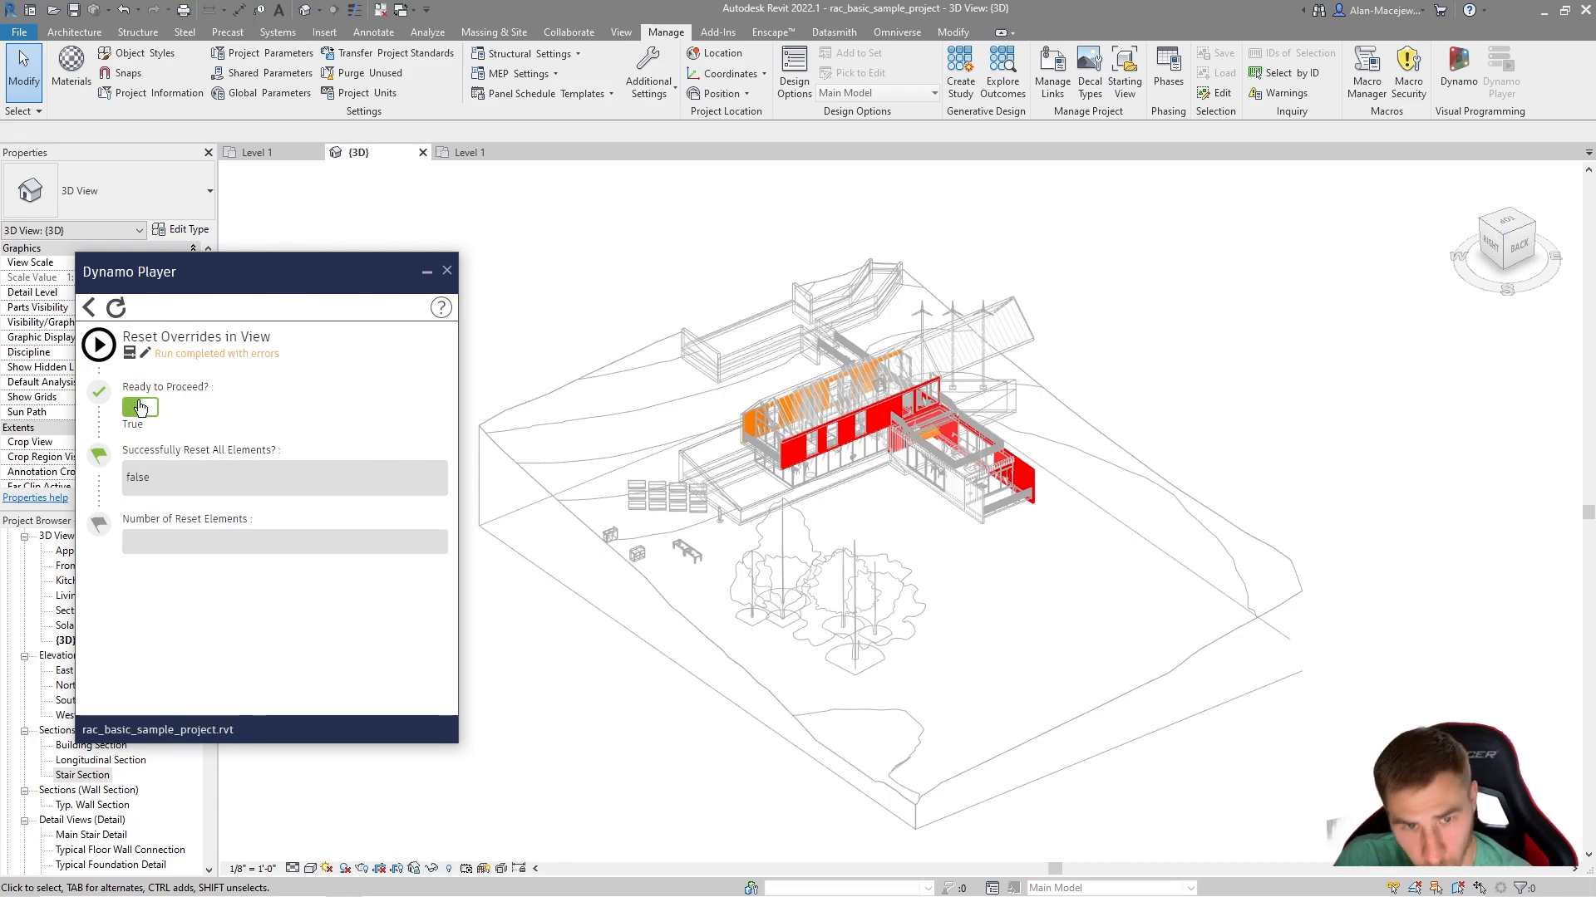
click(98, 344)
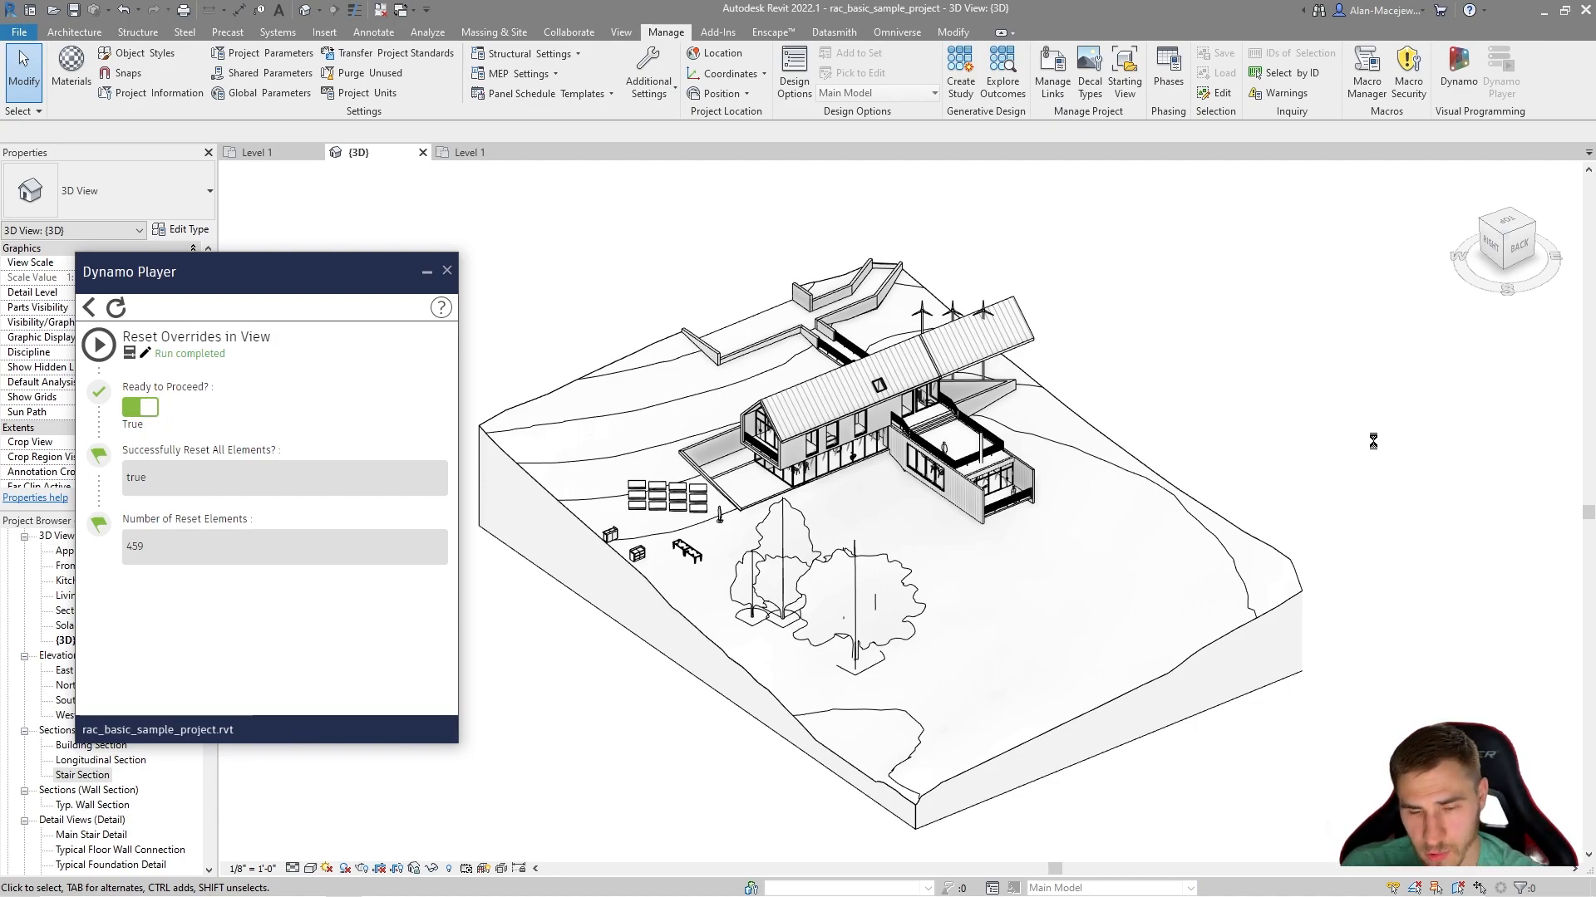
mouse_move(1131, 309)
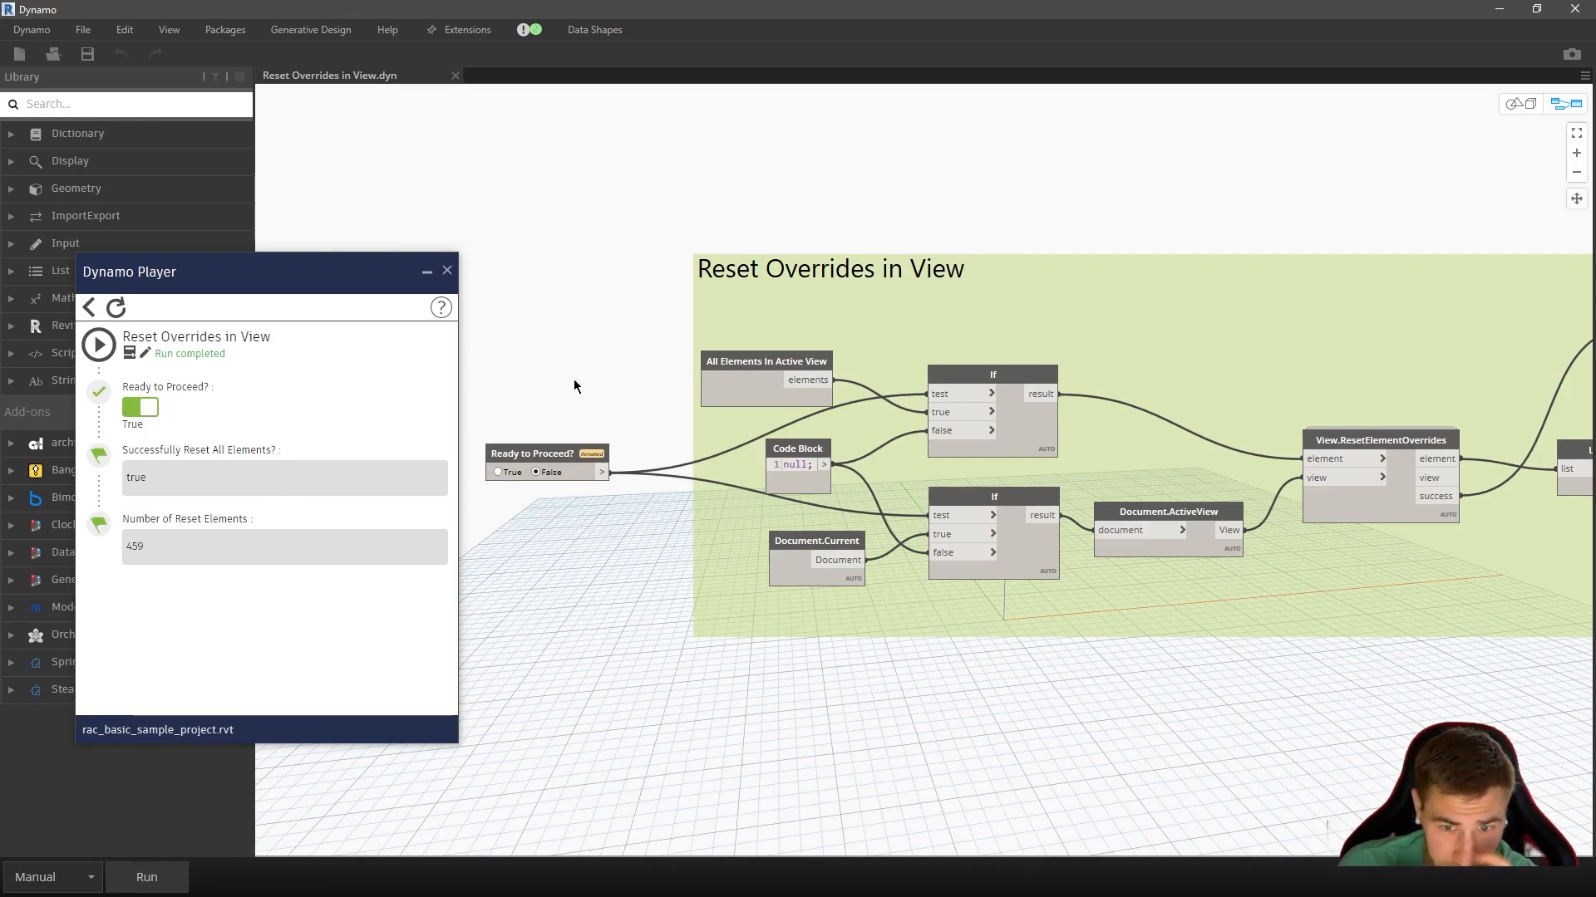
mouse_move(1007, 394)
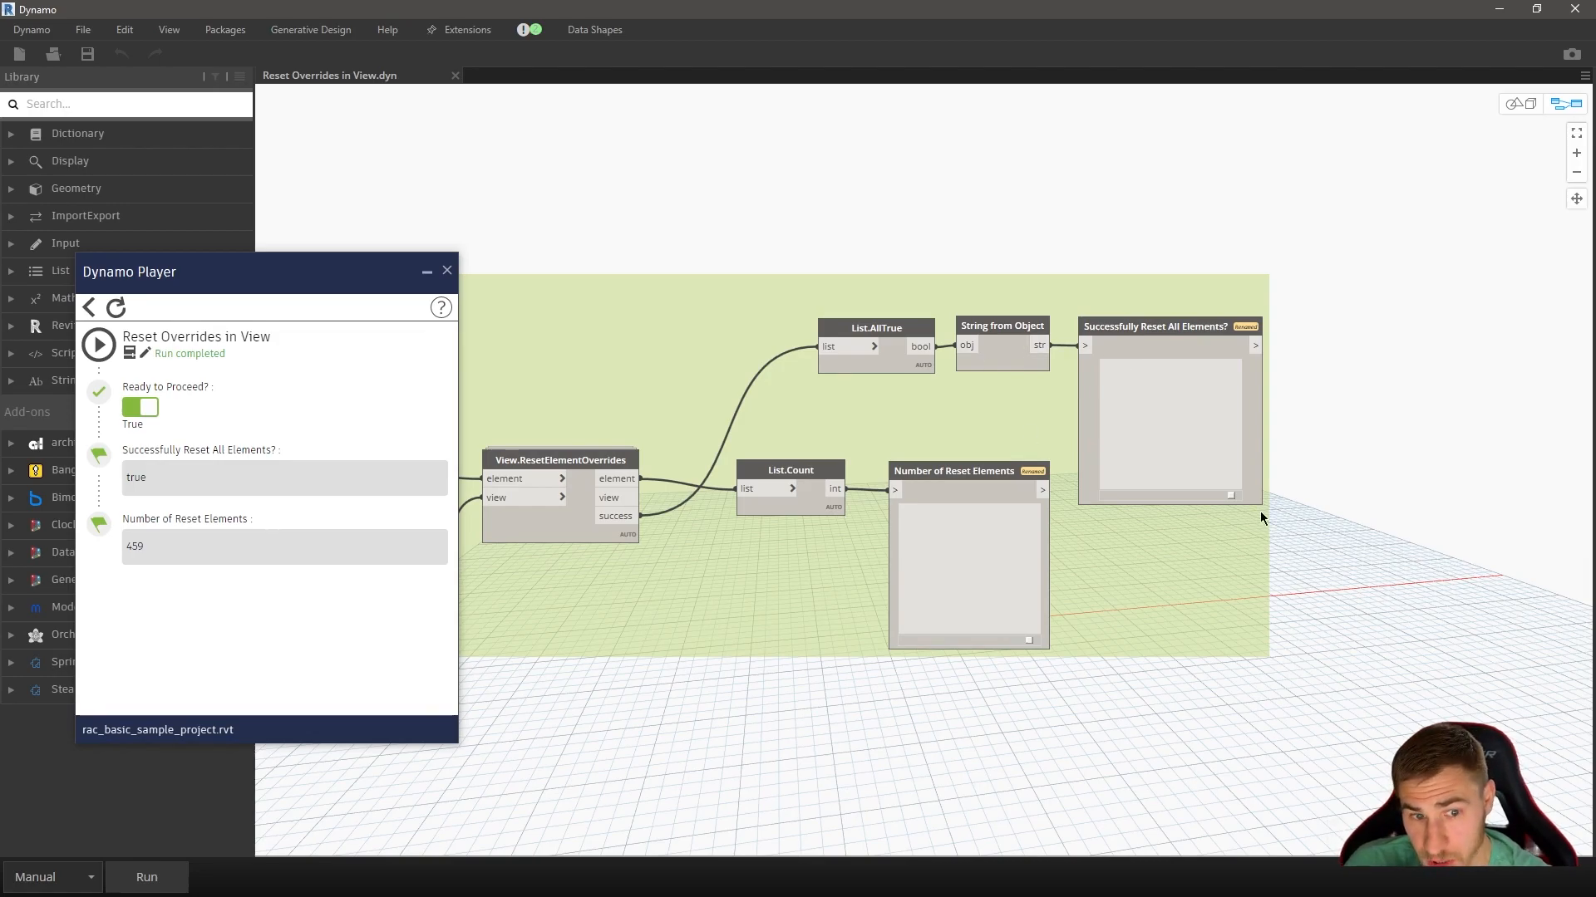
mouse_move(986, 503)
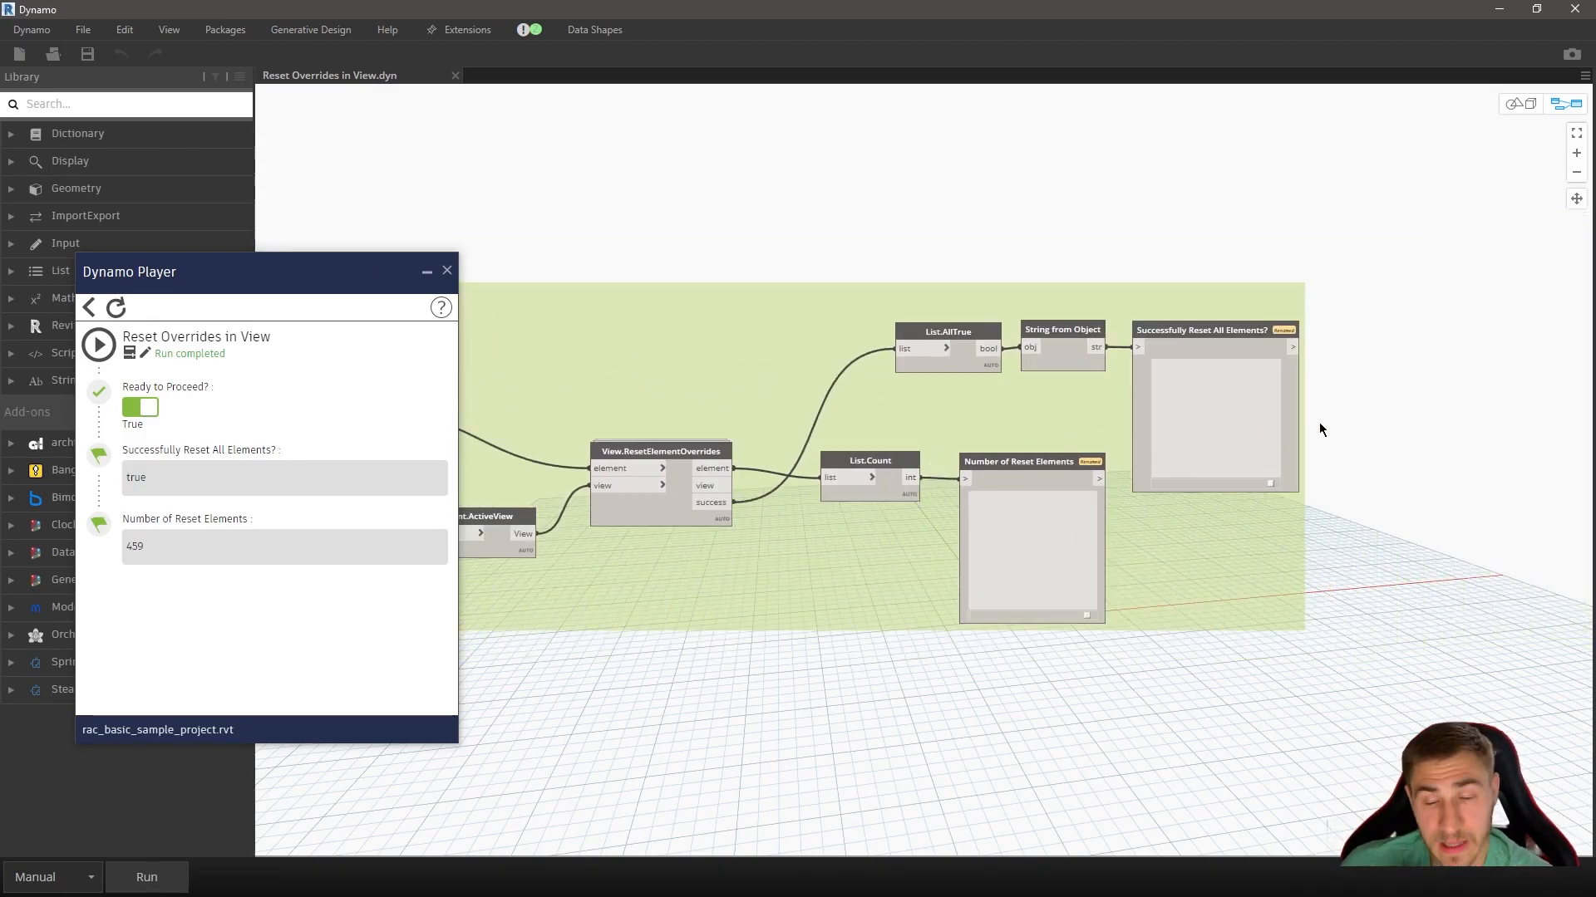
mouse_move(498, 298)
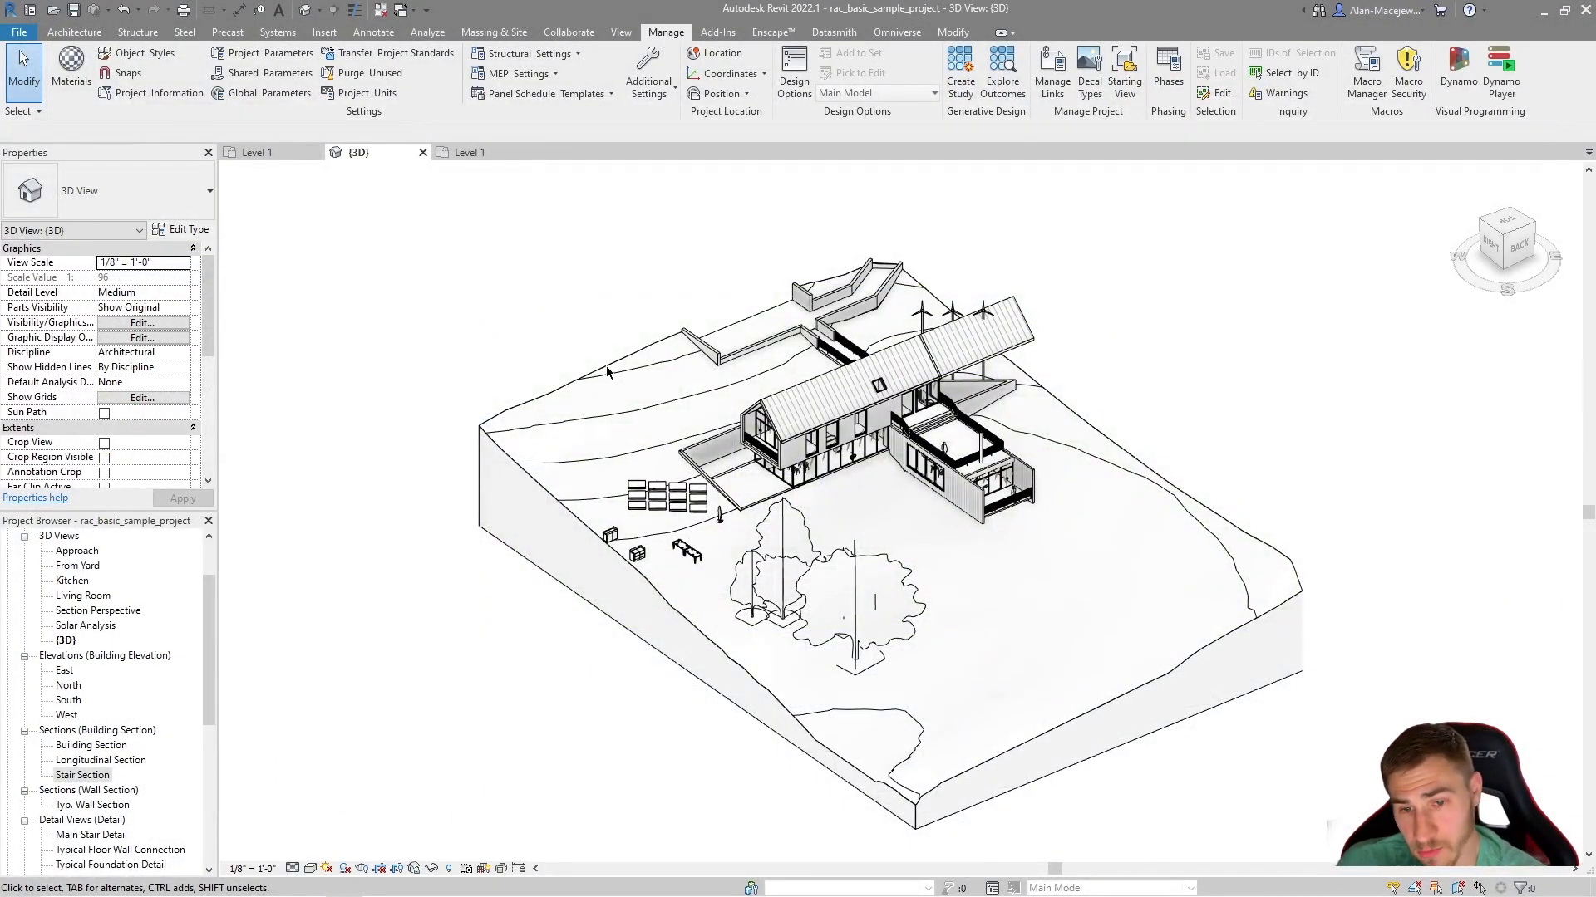
mouse_move(1334, 513)
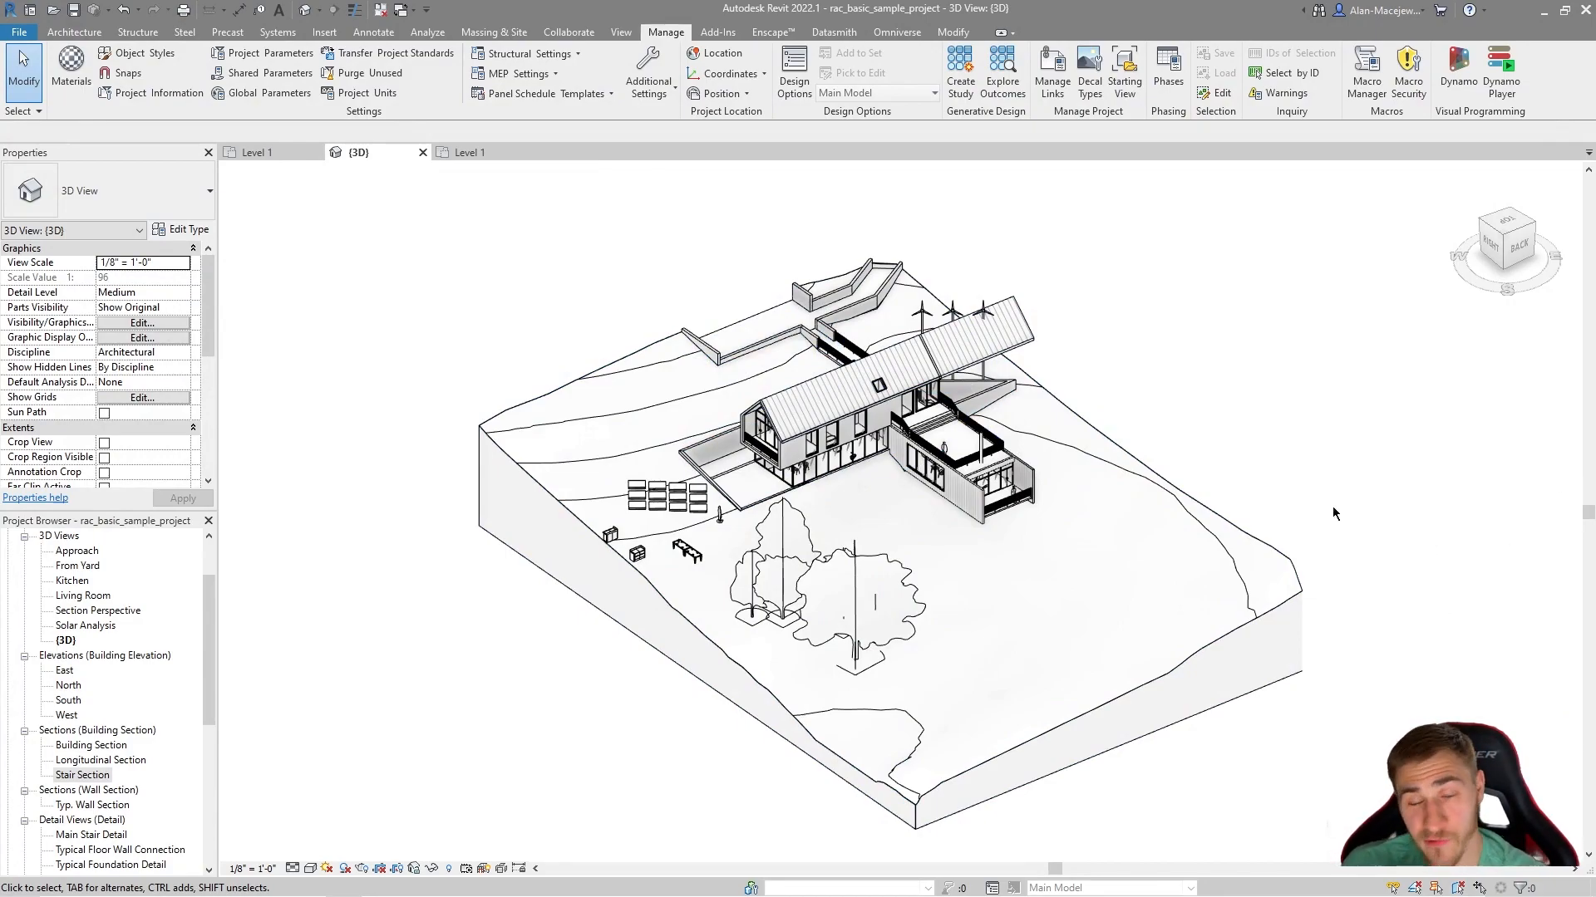
mouse_move(1316, 470)
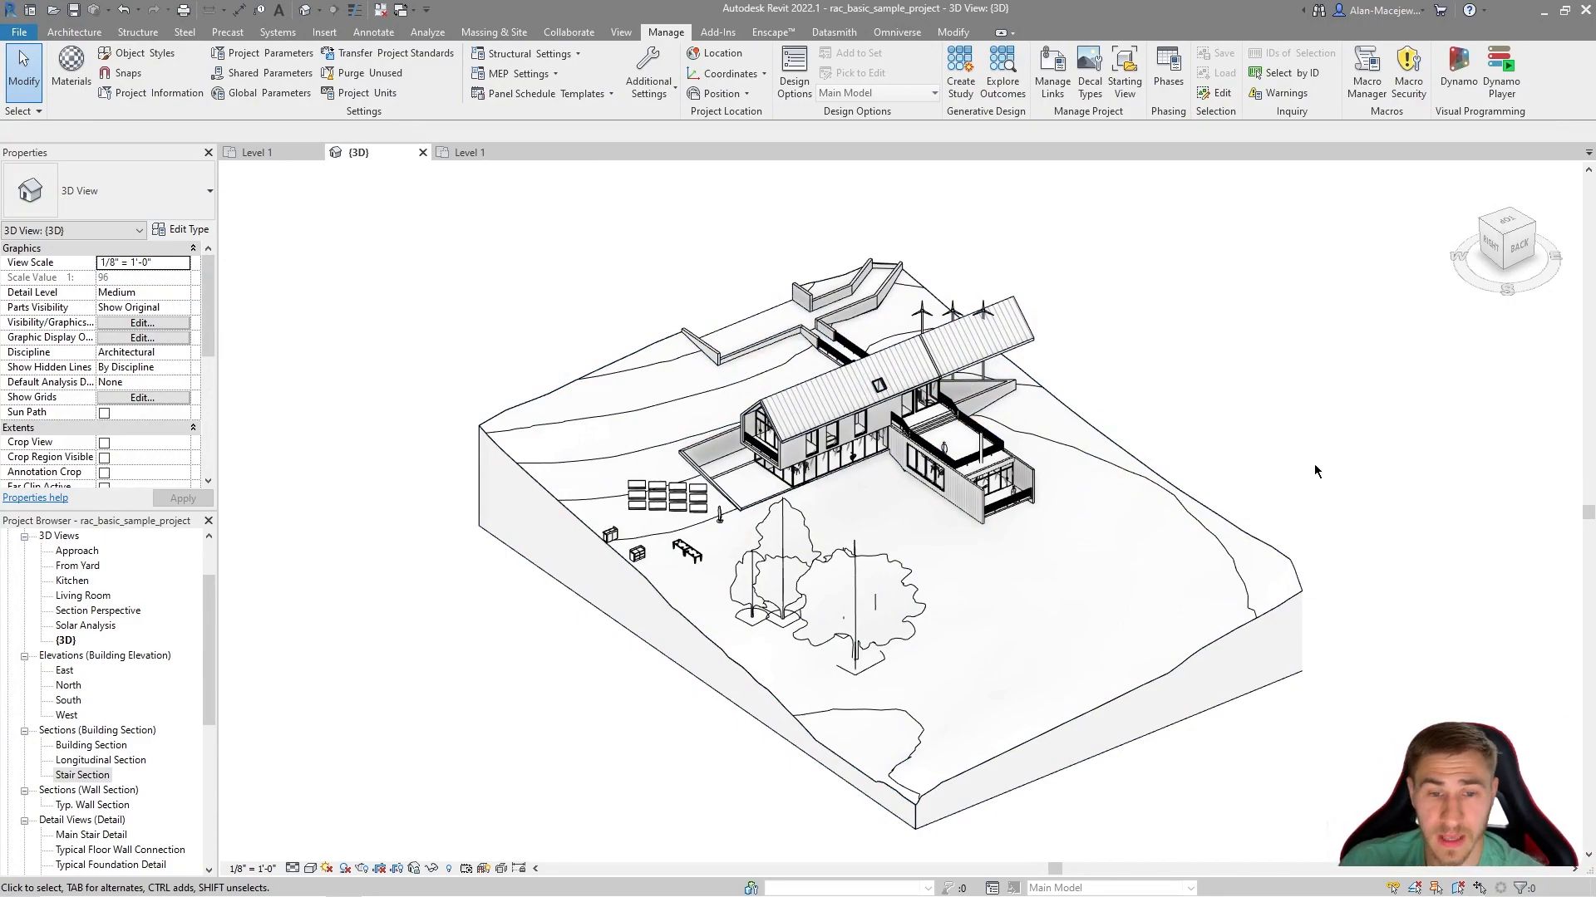
mouse_move(1319, 444)
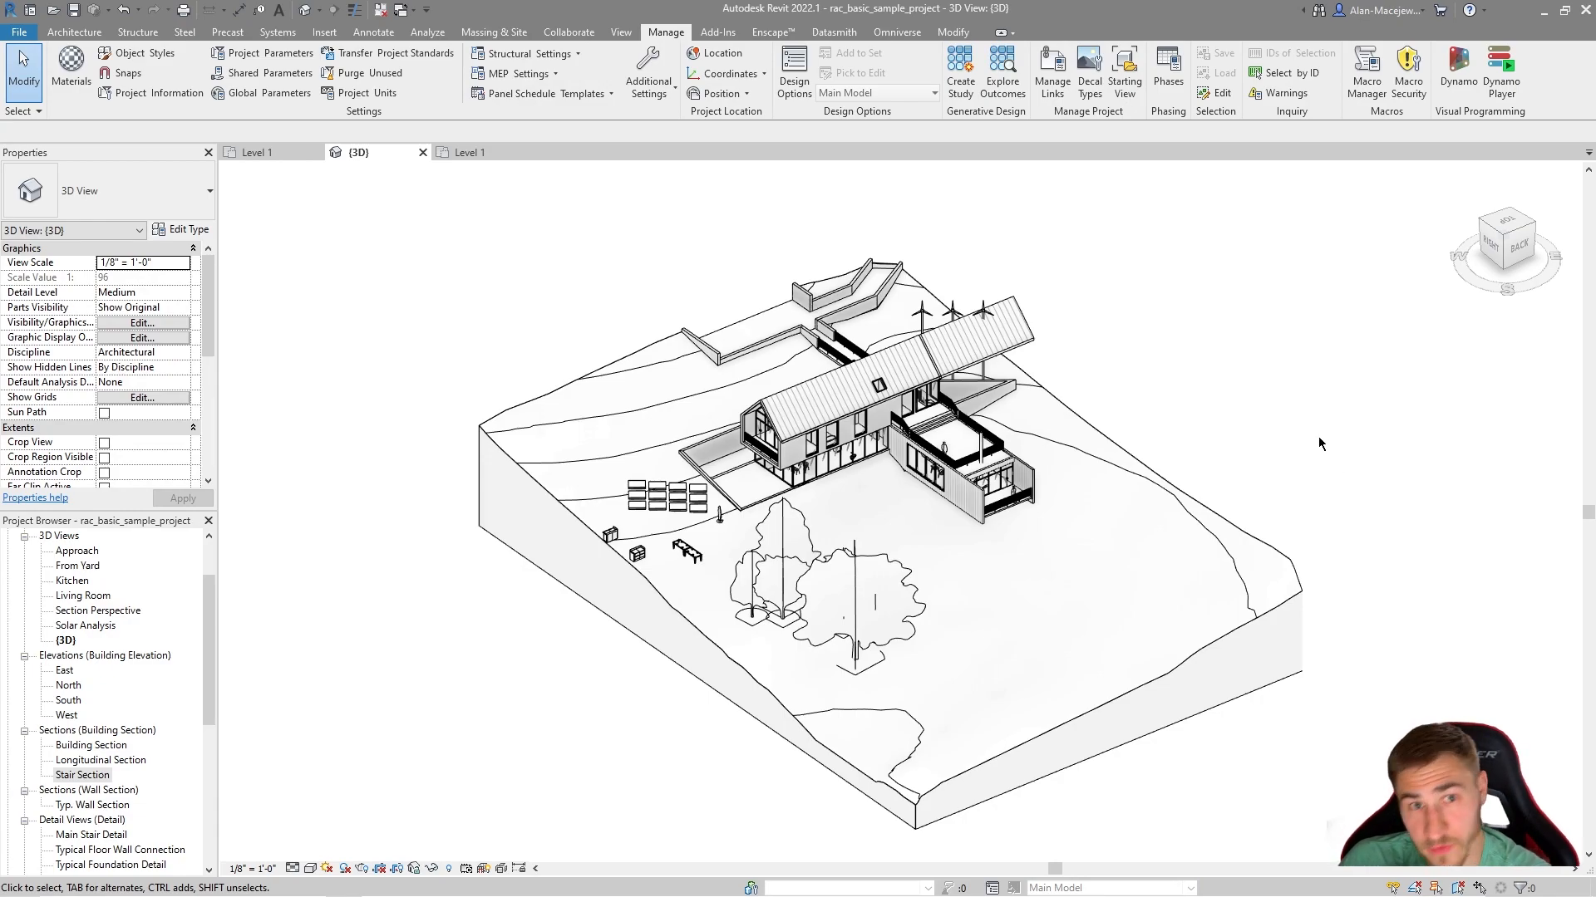
mouse_move(1325, 344)
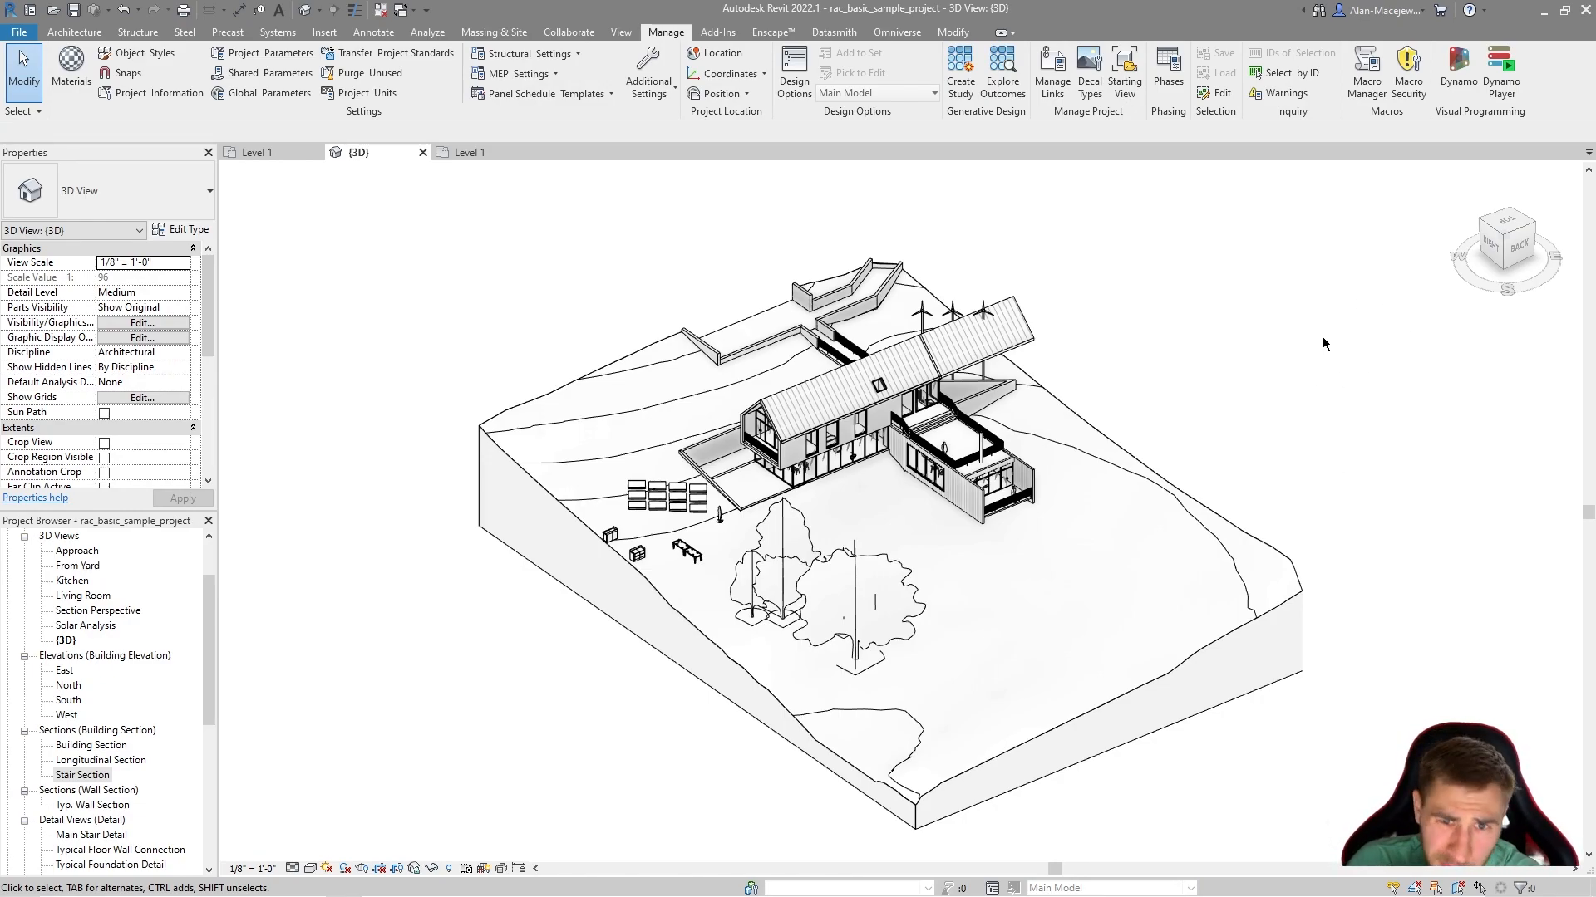
mouse_move(1350, 415)
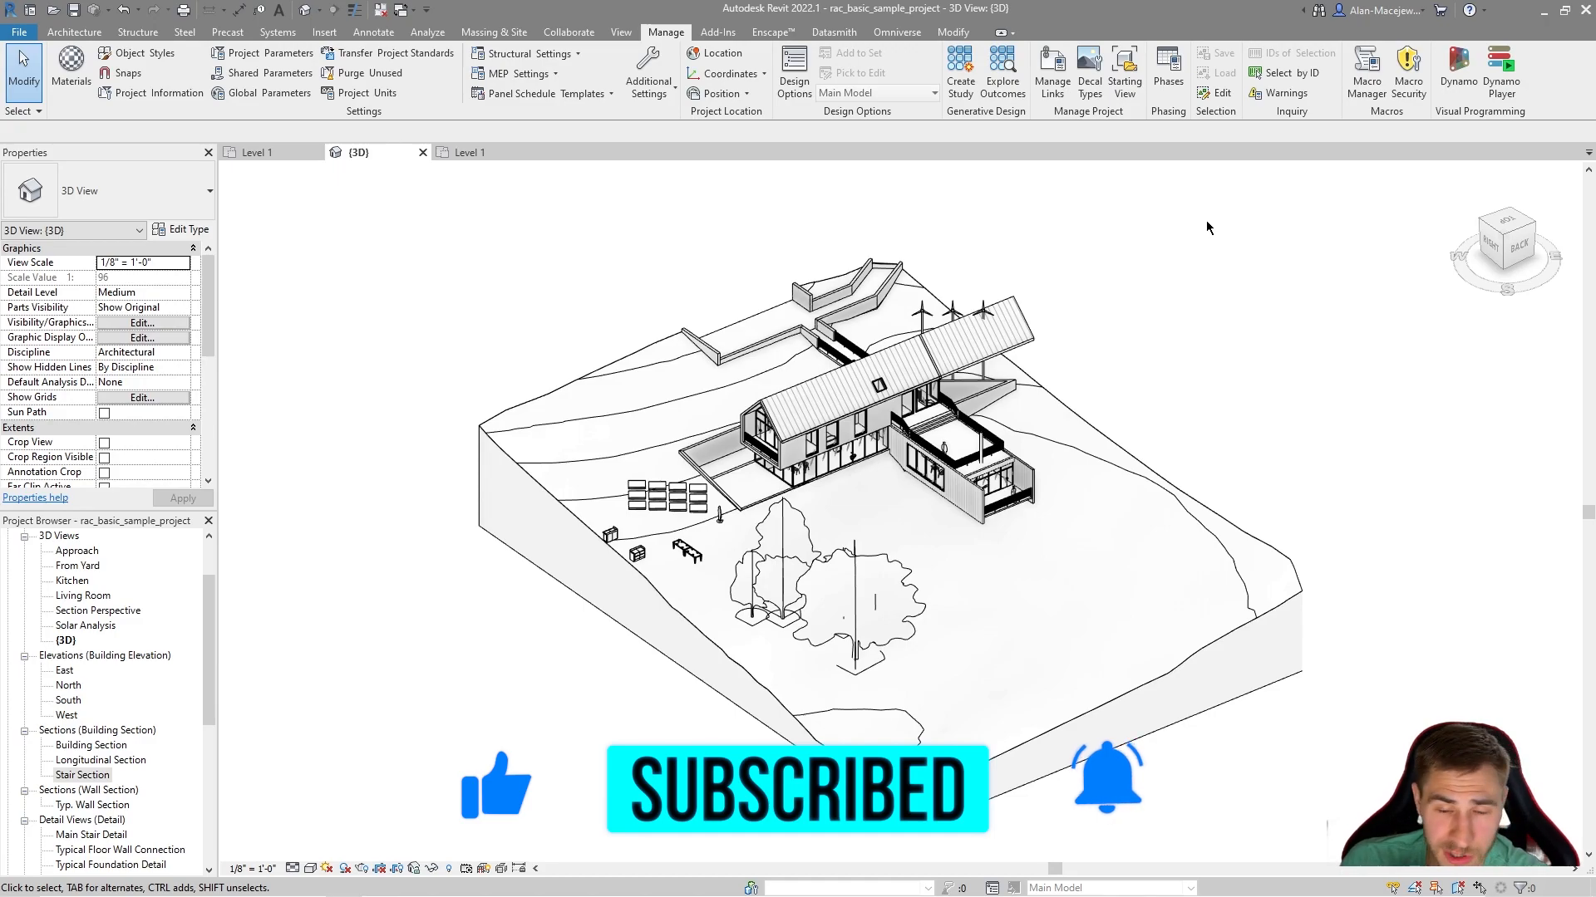
mouse_move(1210, 224)
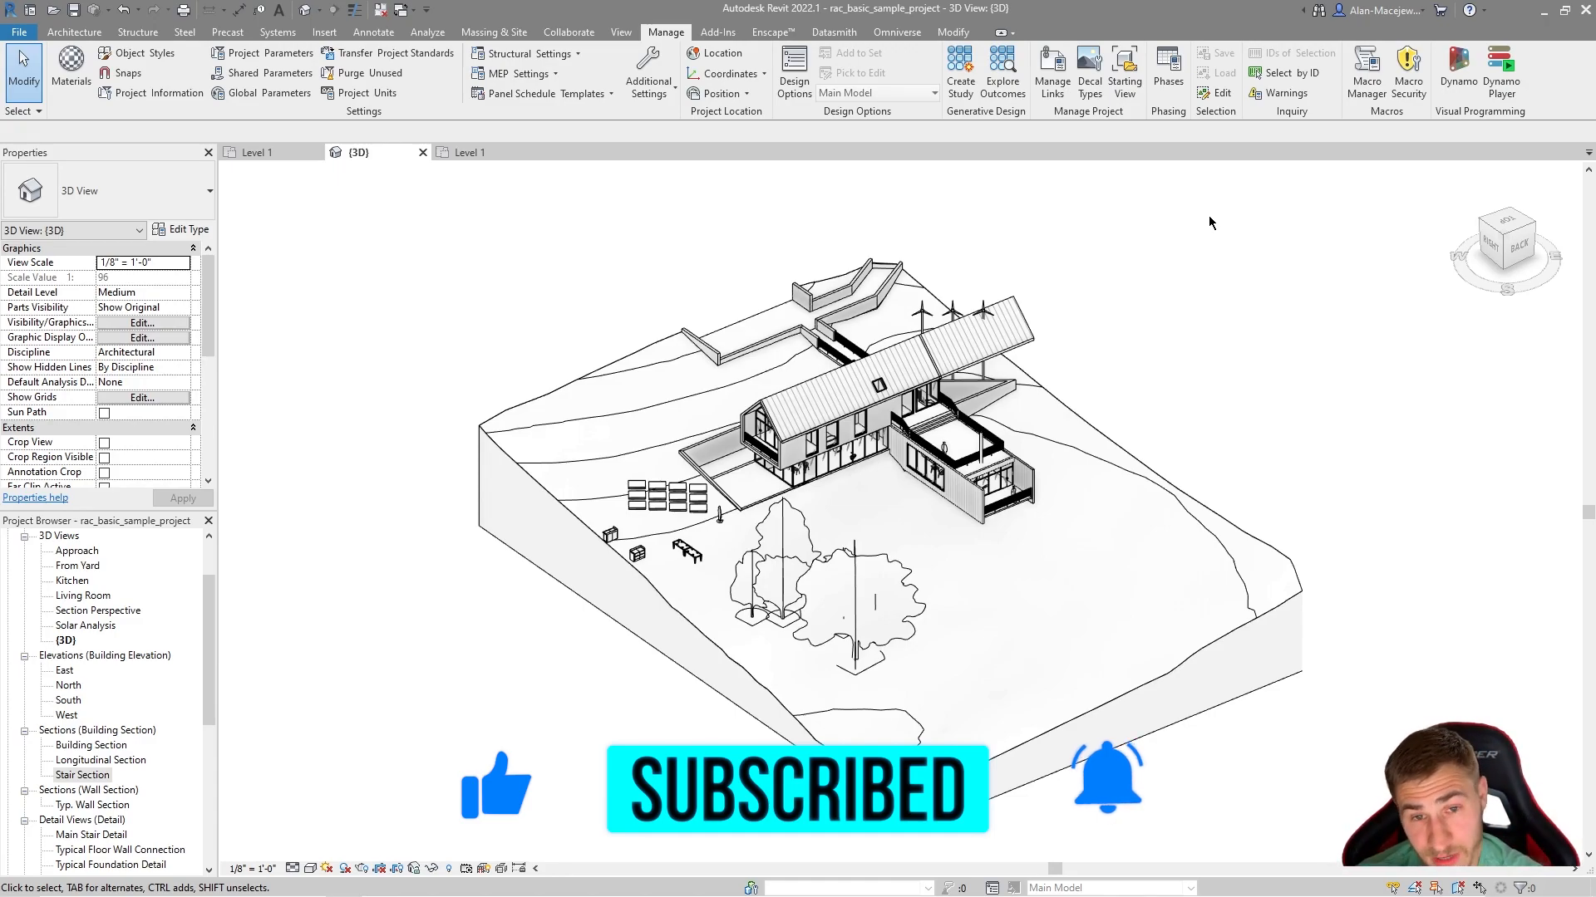